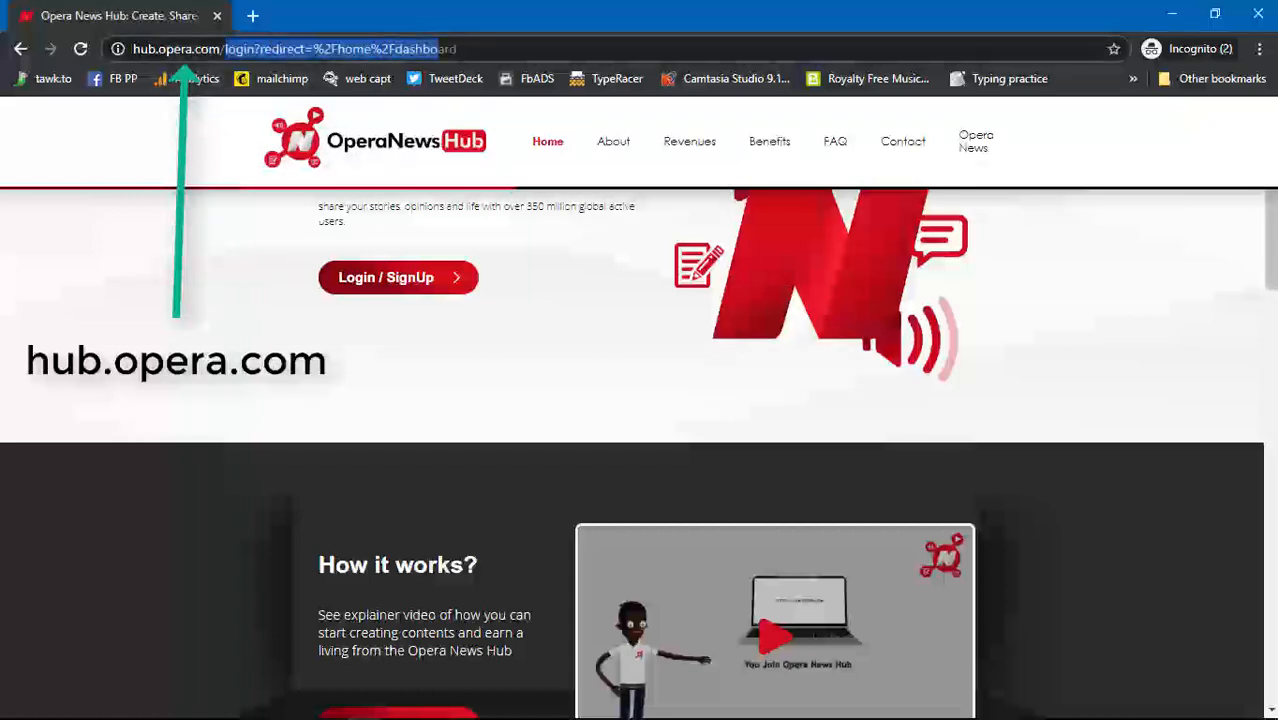
Step: Load hub.opera.com to show the Create. Share. Earn landing page
left_click(300, 48)
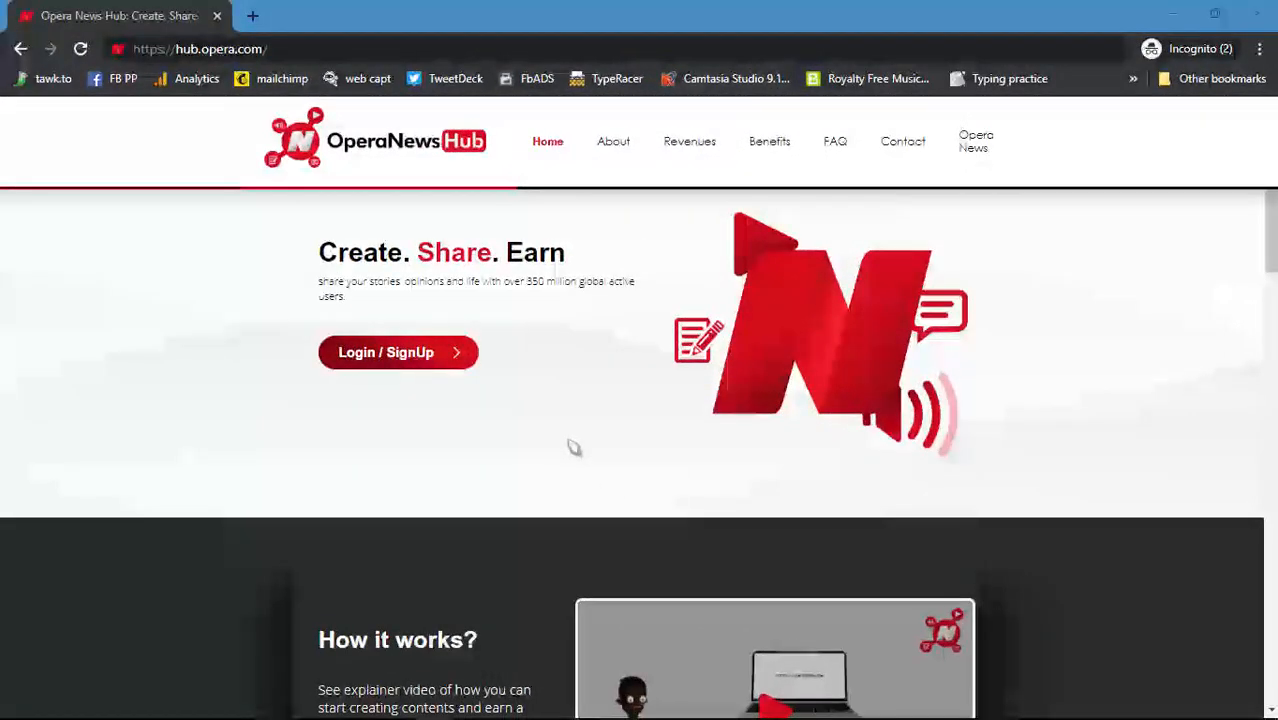
left_click(397, 352)
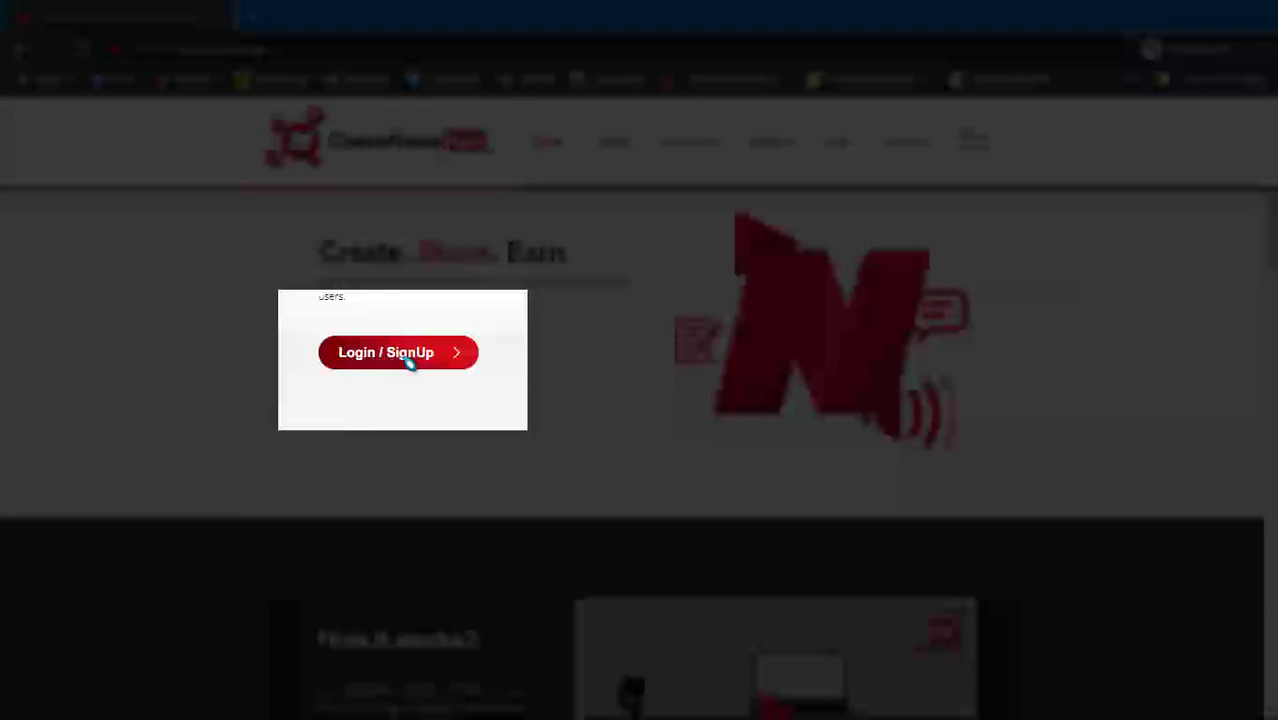
Step: Open the Login / SignUp prompt offering Continue with Facebook
left_click(397, 352)
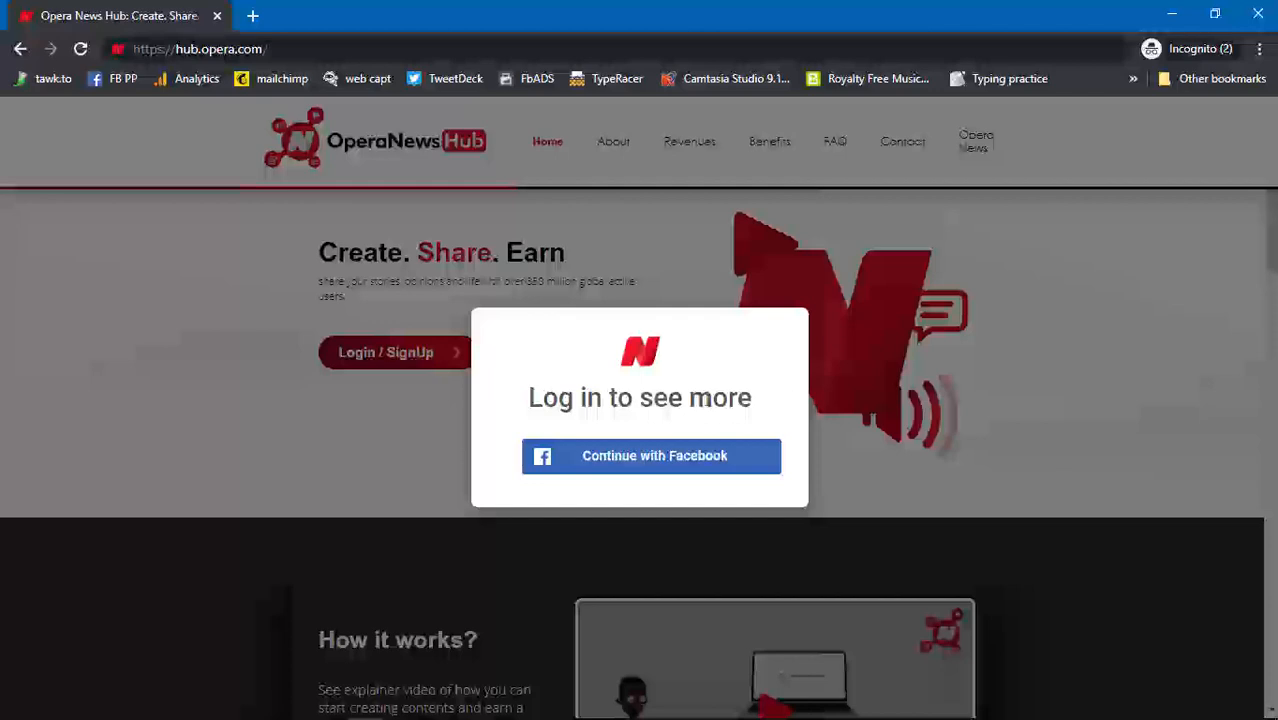
mouse_move(705, 380)
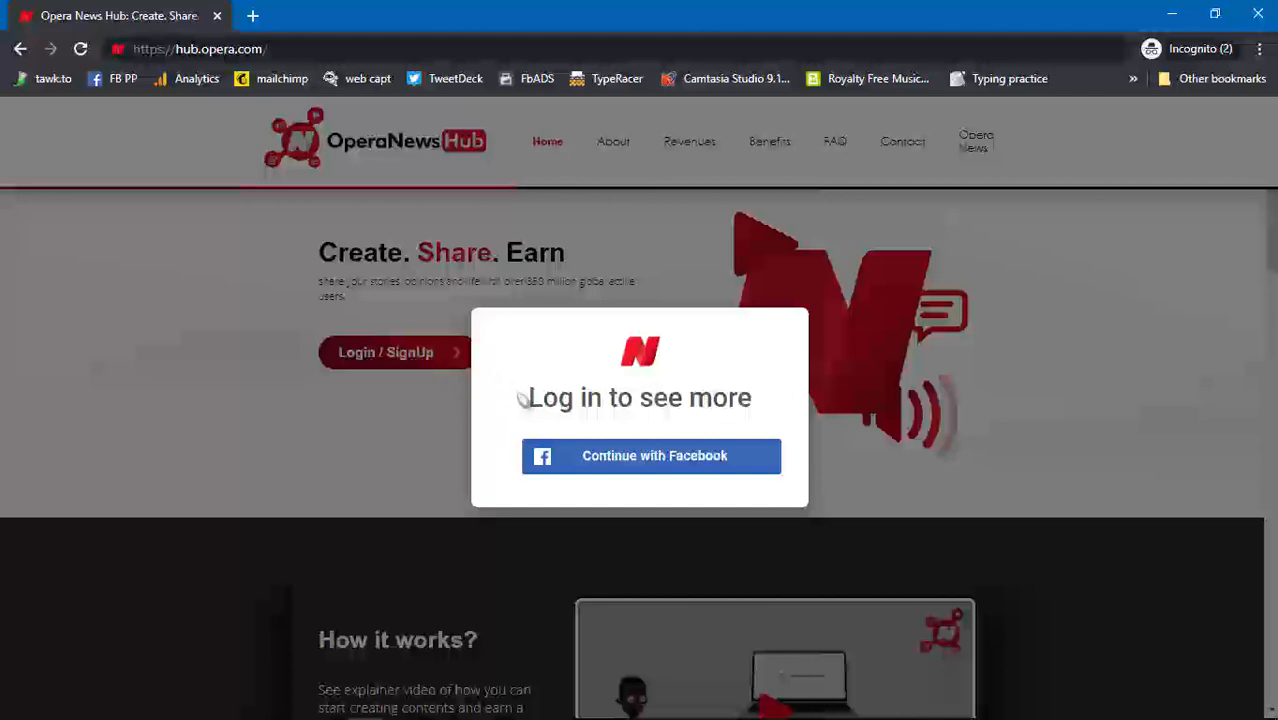
mouse_move(646, 457)
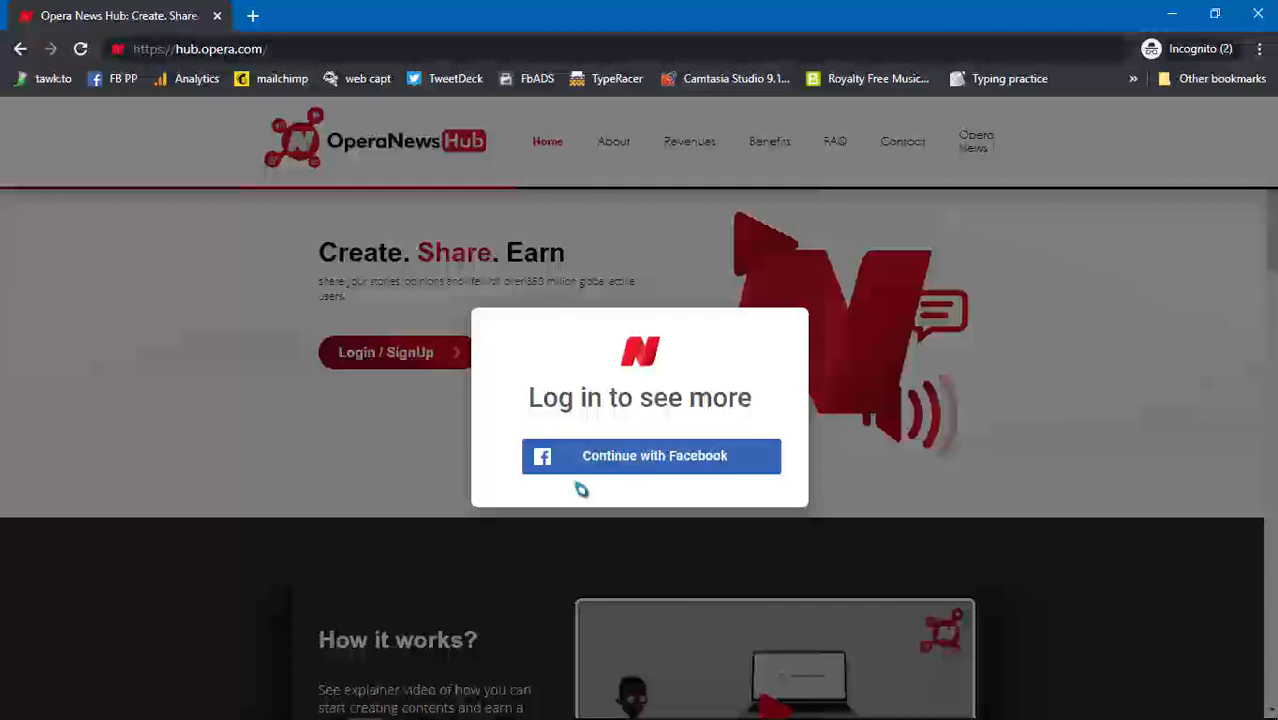
mouse_move(575, 510)
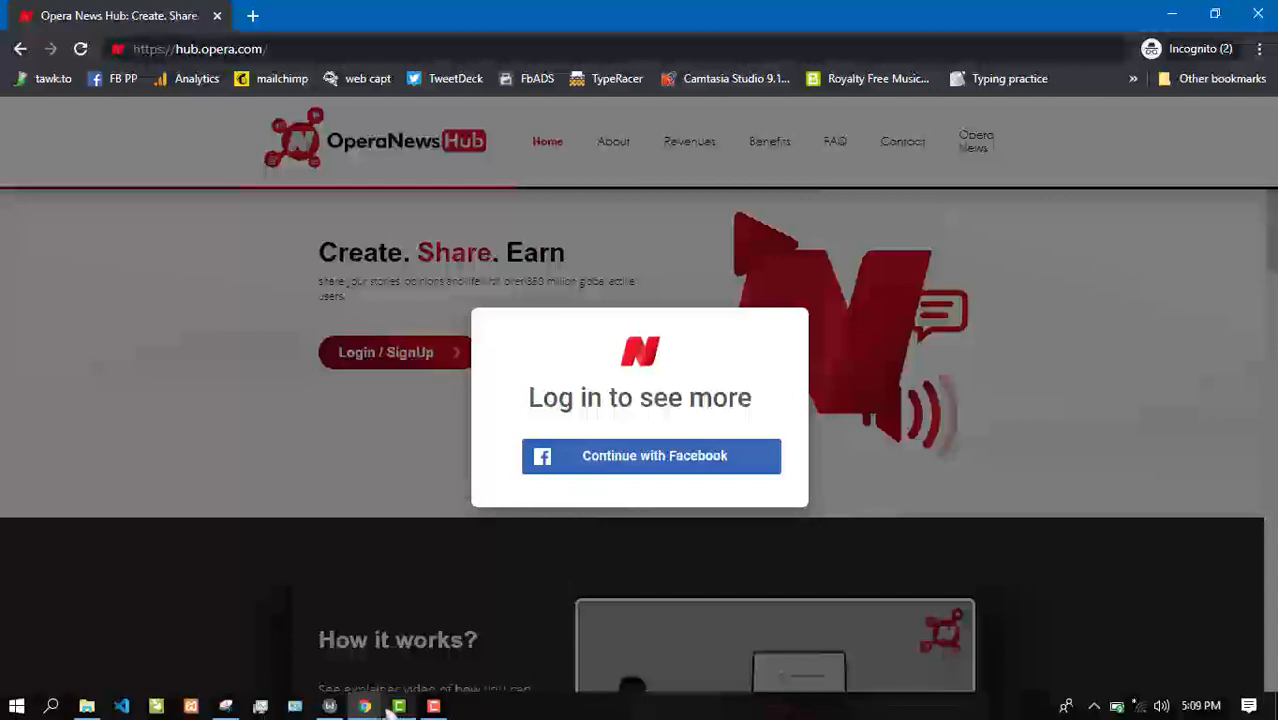
Step: Continue with Facebook and start filling in the Facebook email address
left_click(651, 456)
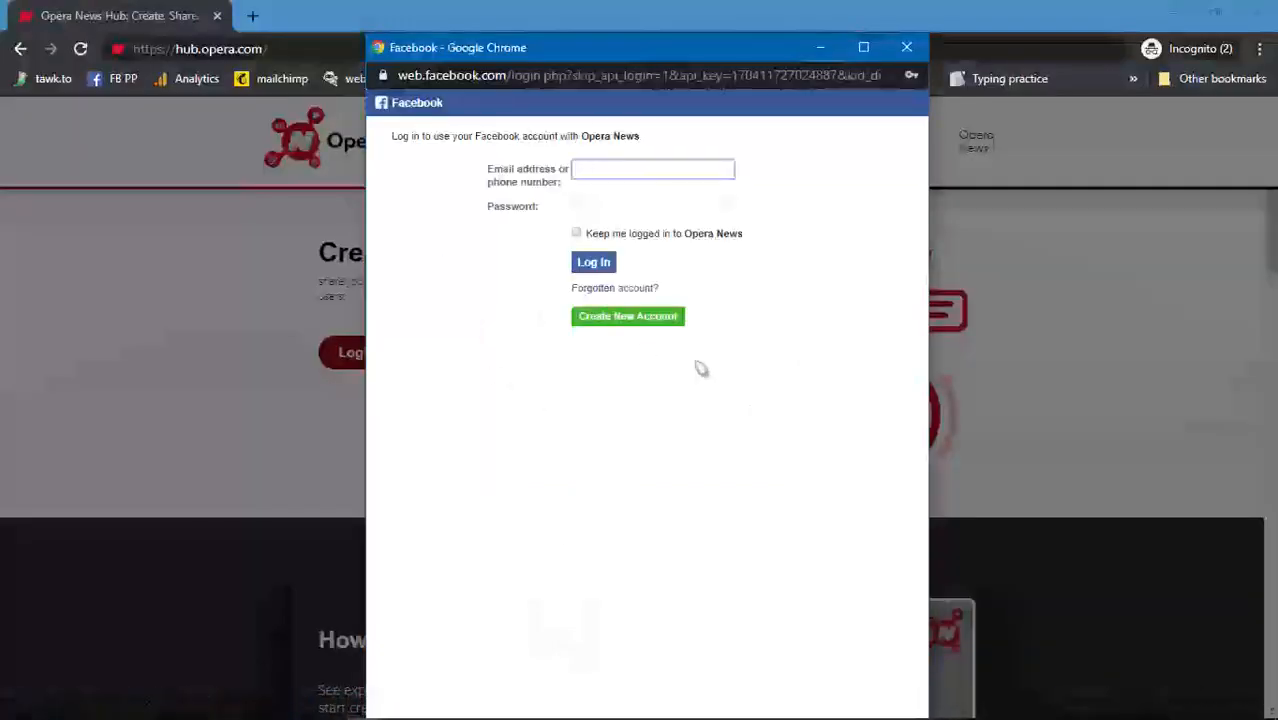
left_click(653, 168)
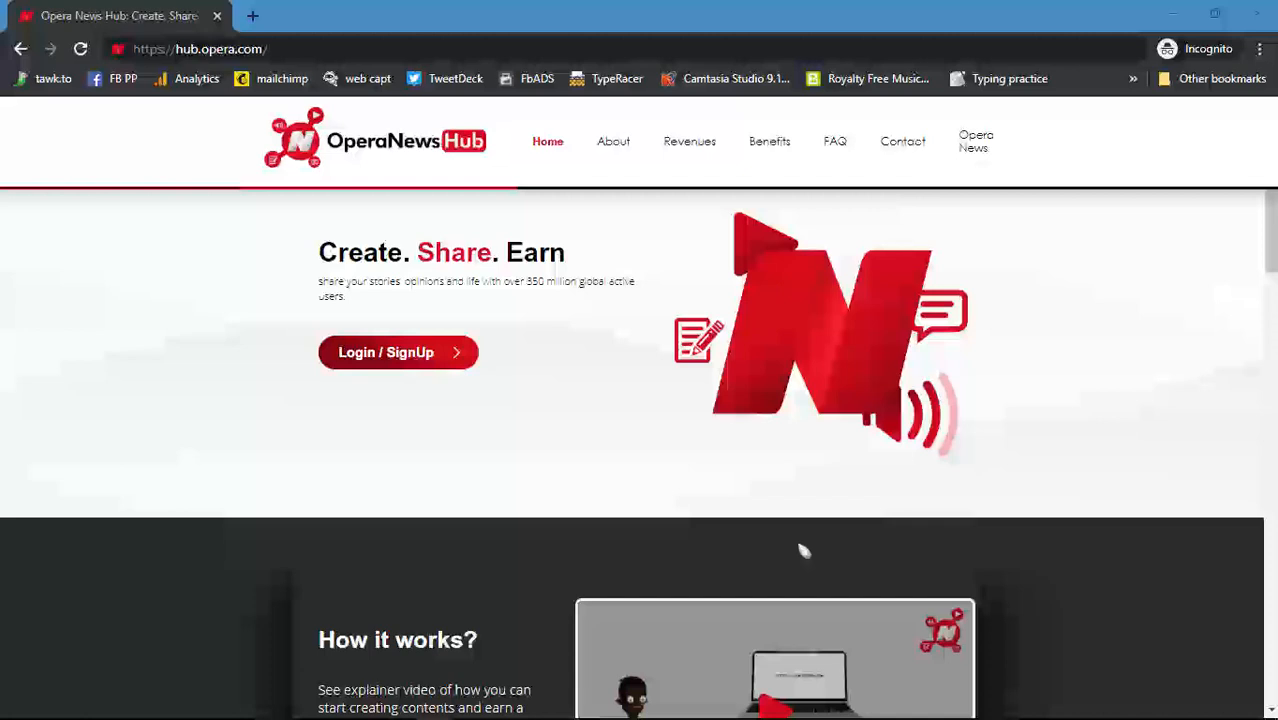
mouse_move(787, 551)
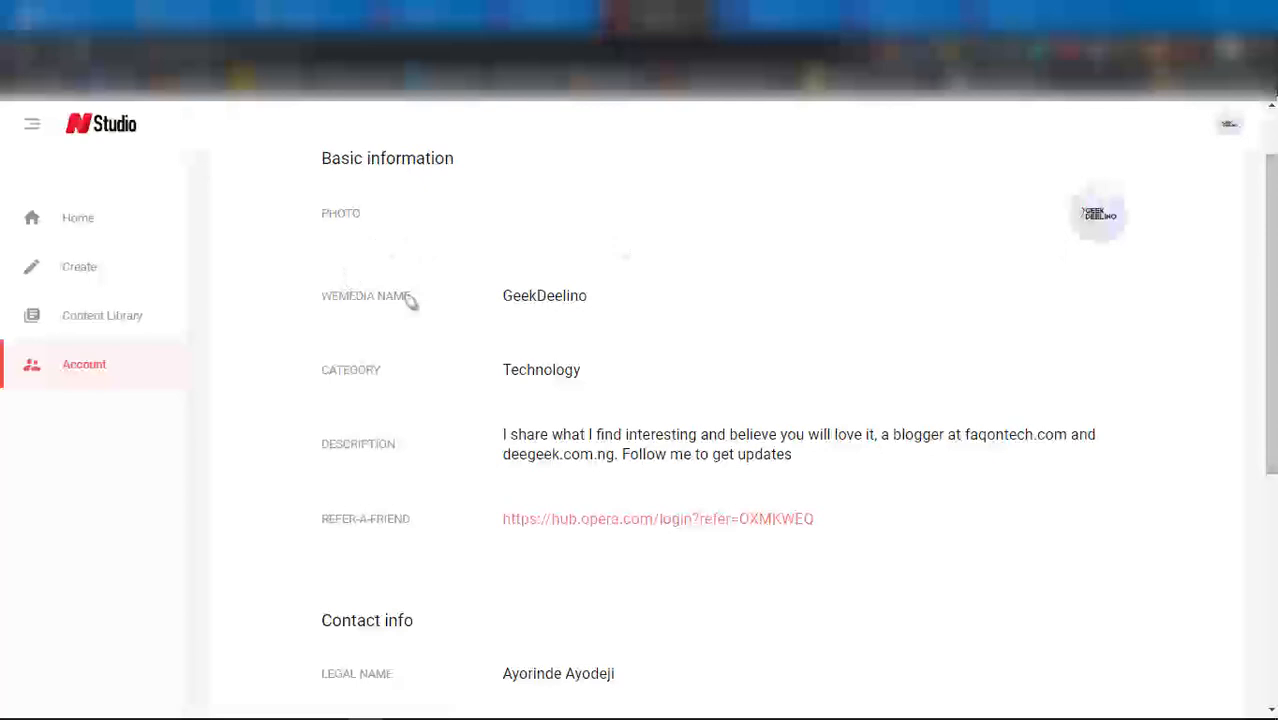
Step: Scroll the Account page through location, email, phone and payout account fields
double_click(544, 295)
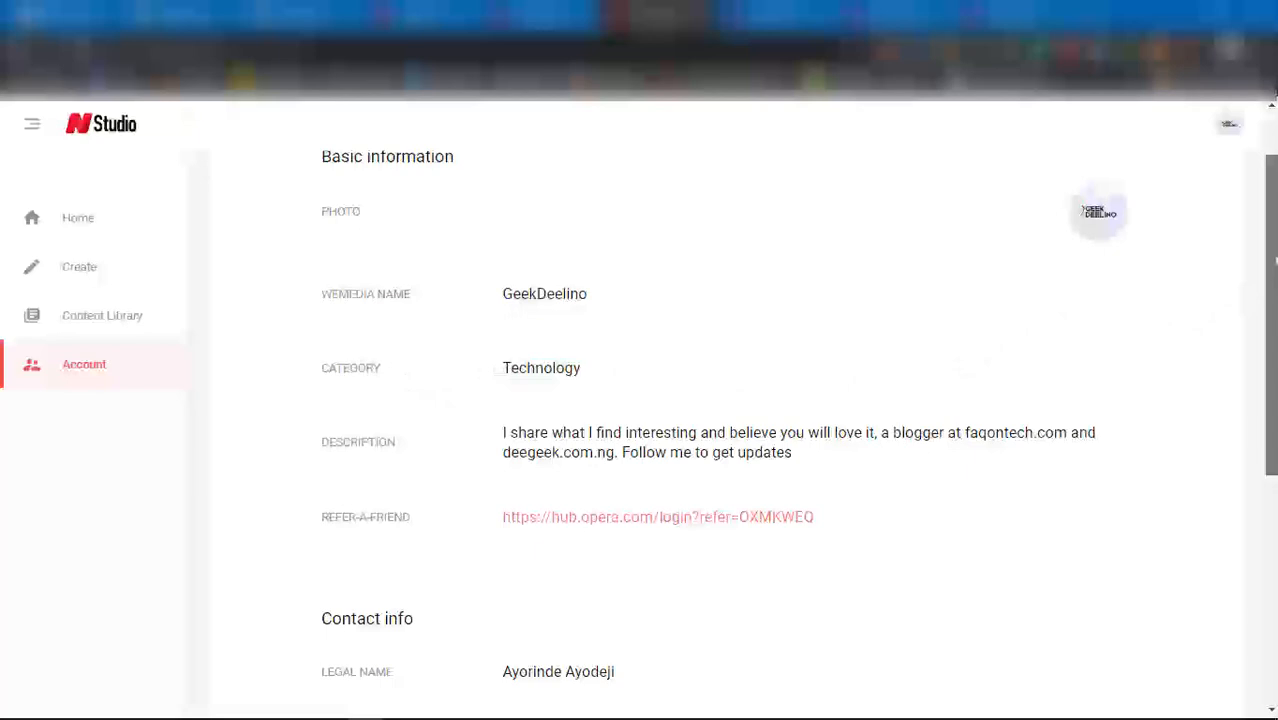
scroll("down", 3)
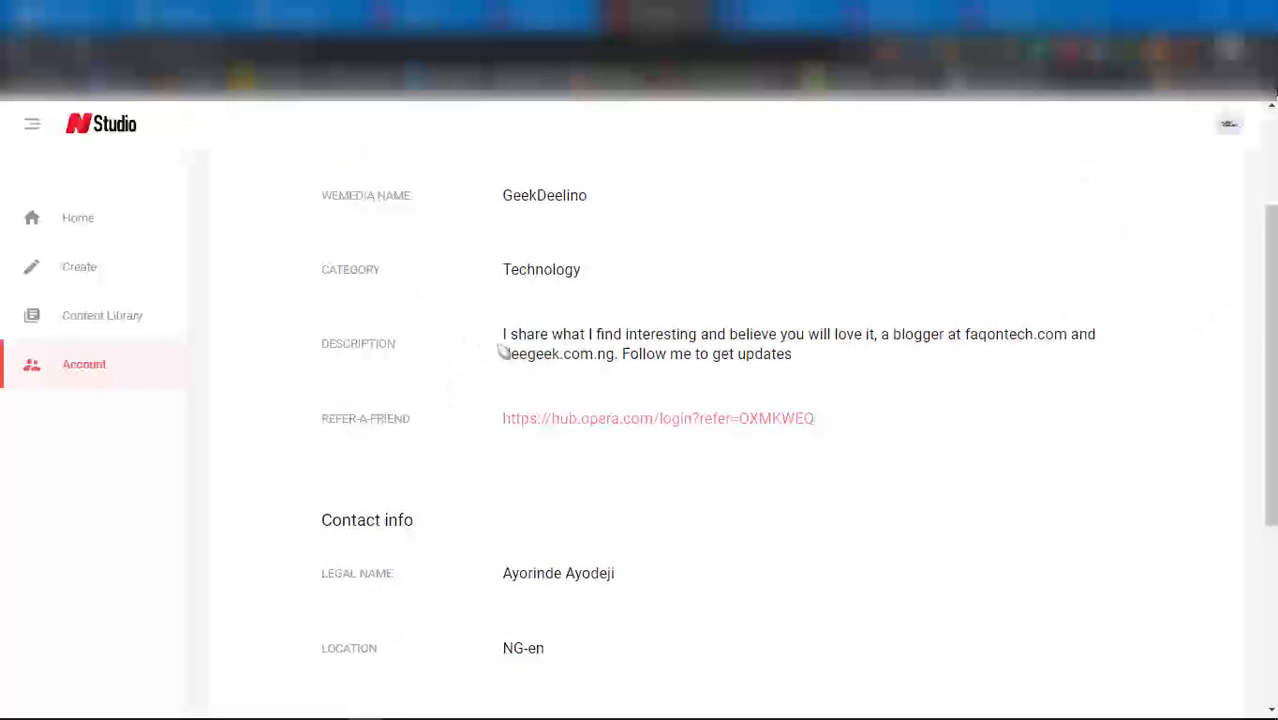
mouse_move(419, 427)
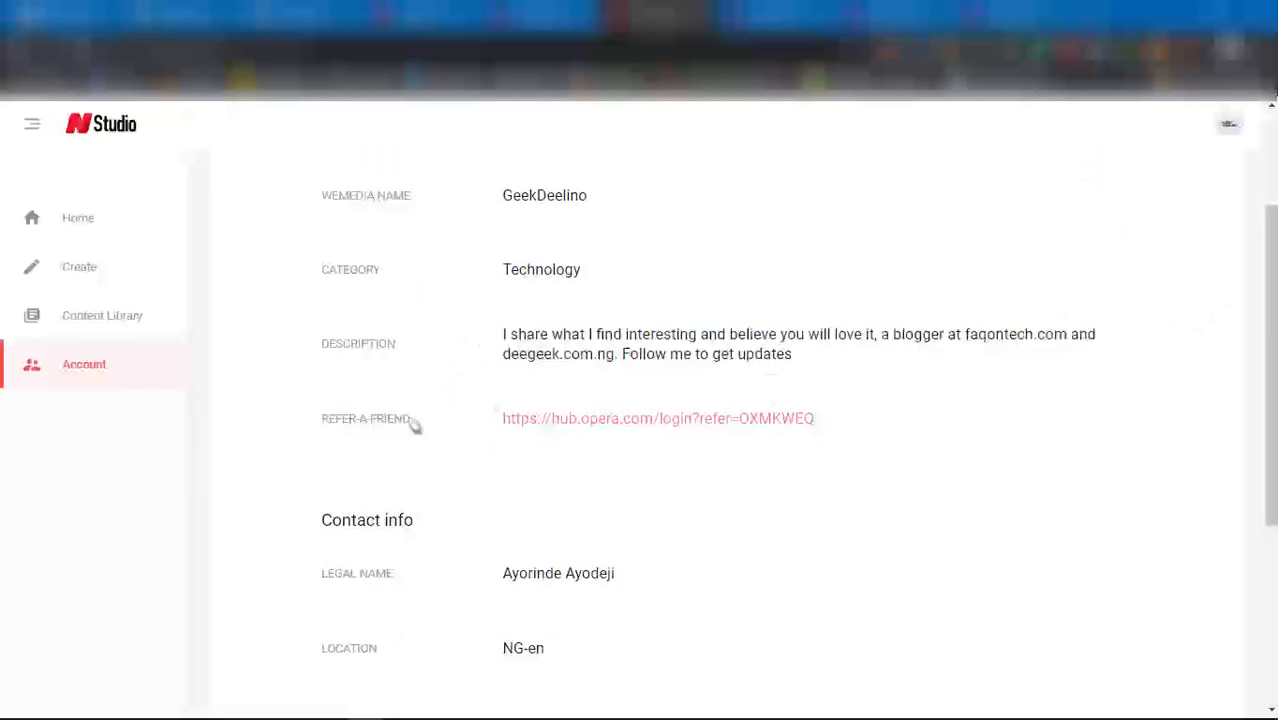
scroll("down", 3)
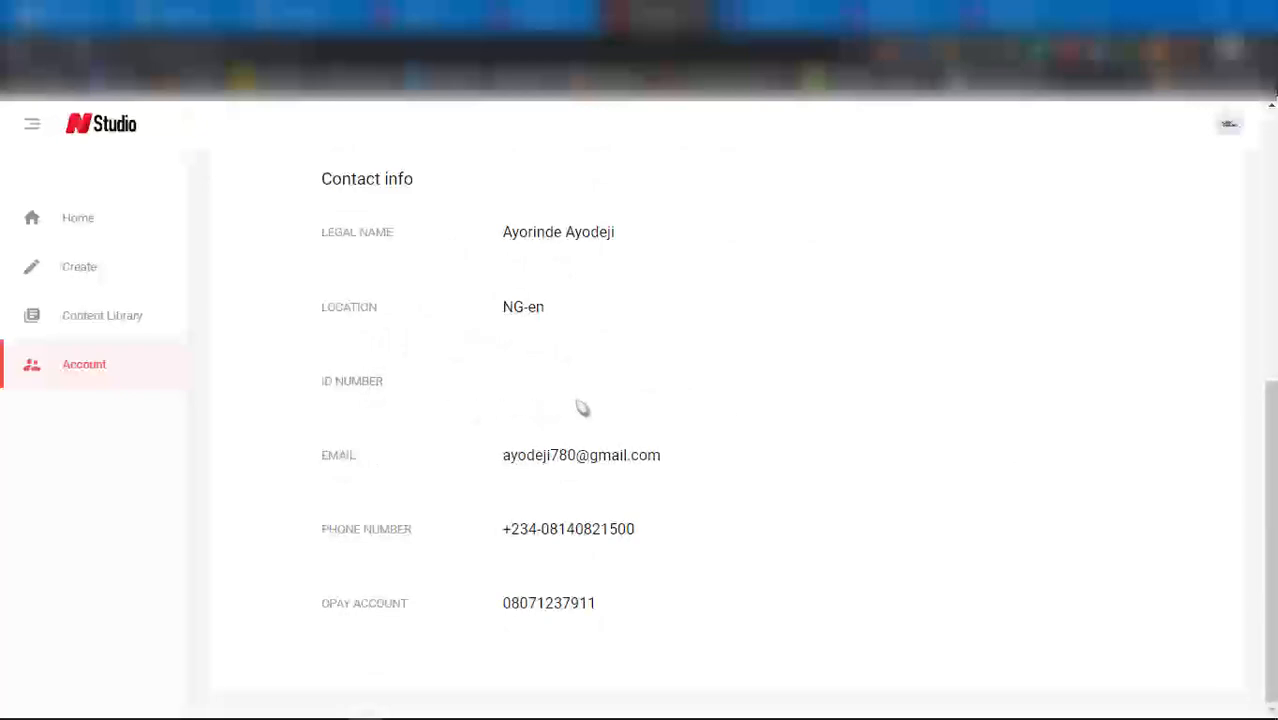
mouse_move(627, 482)
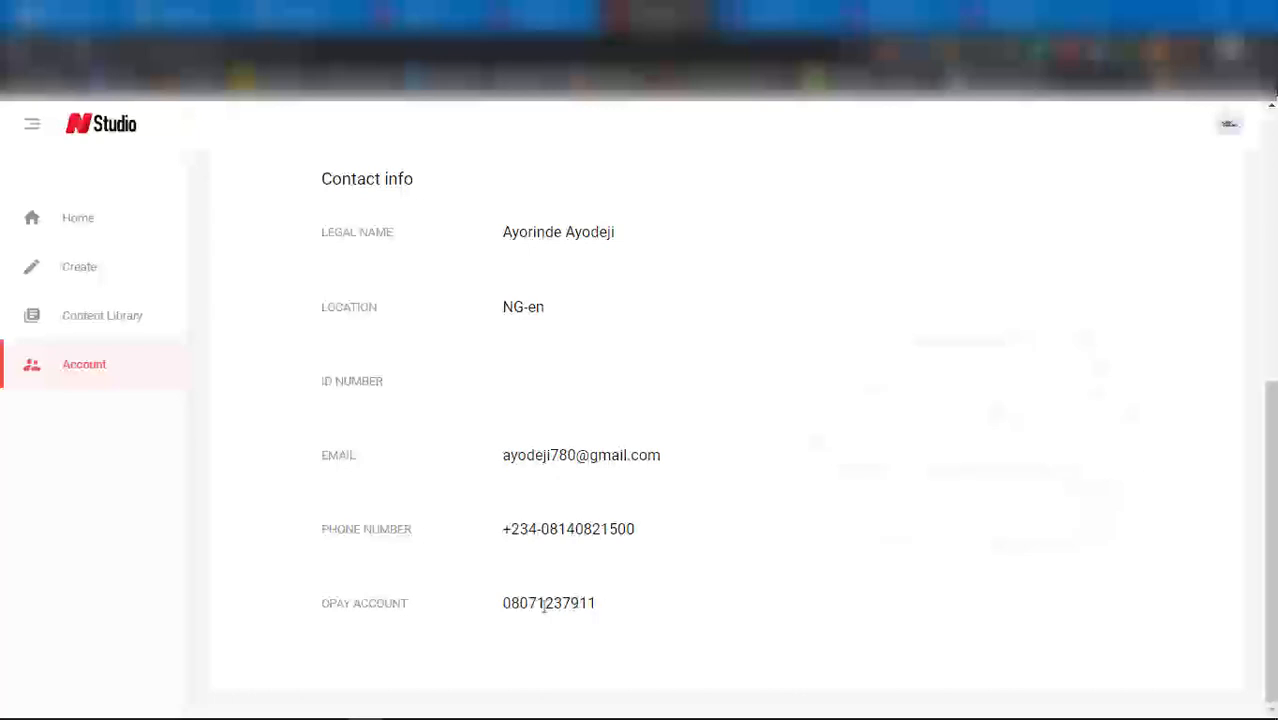
Step: Go to Studio Home and scroll past stats and banners to the announcements
left_click(78, 218)
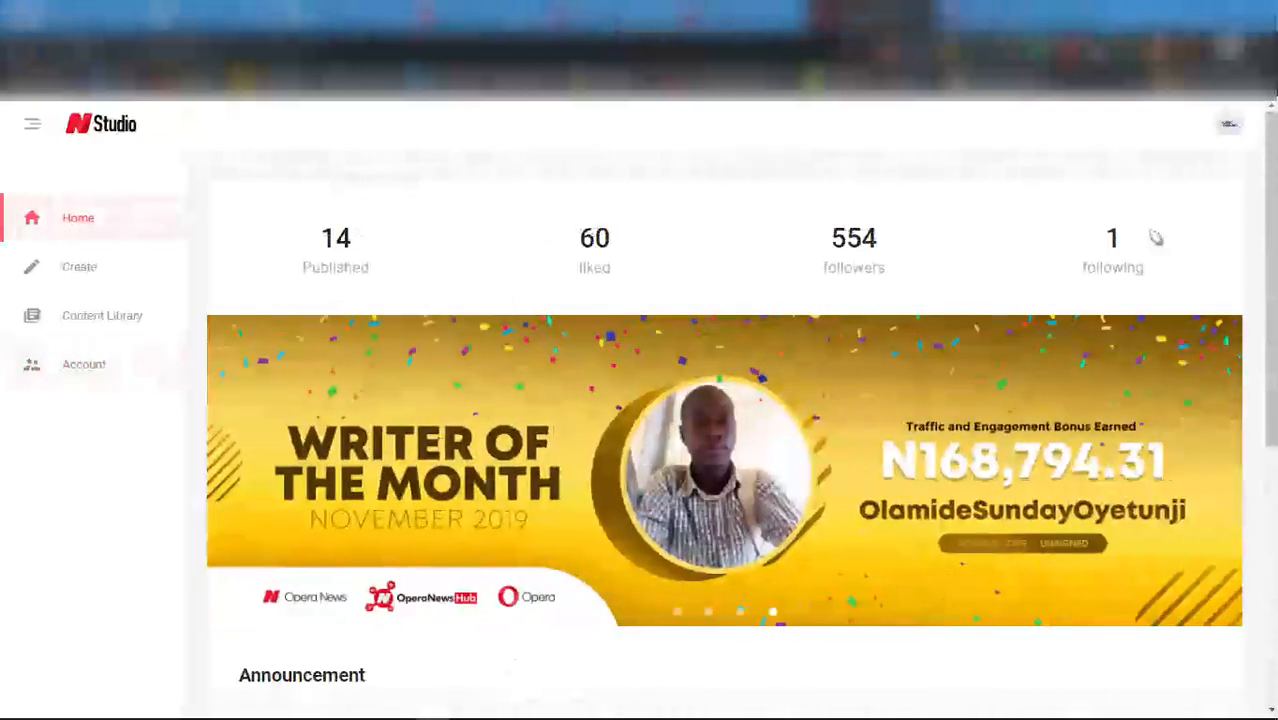
mouse_move(1174, 234)
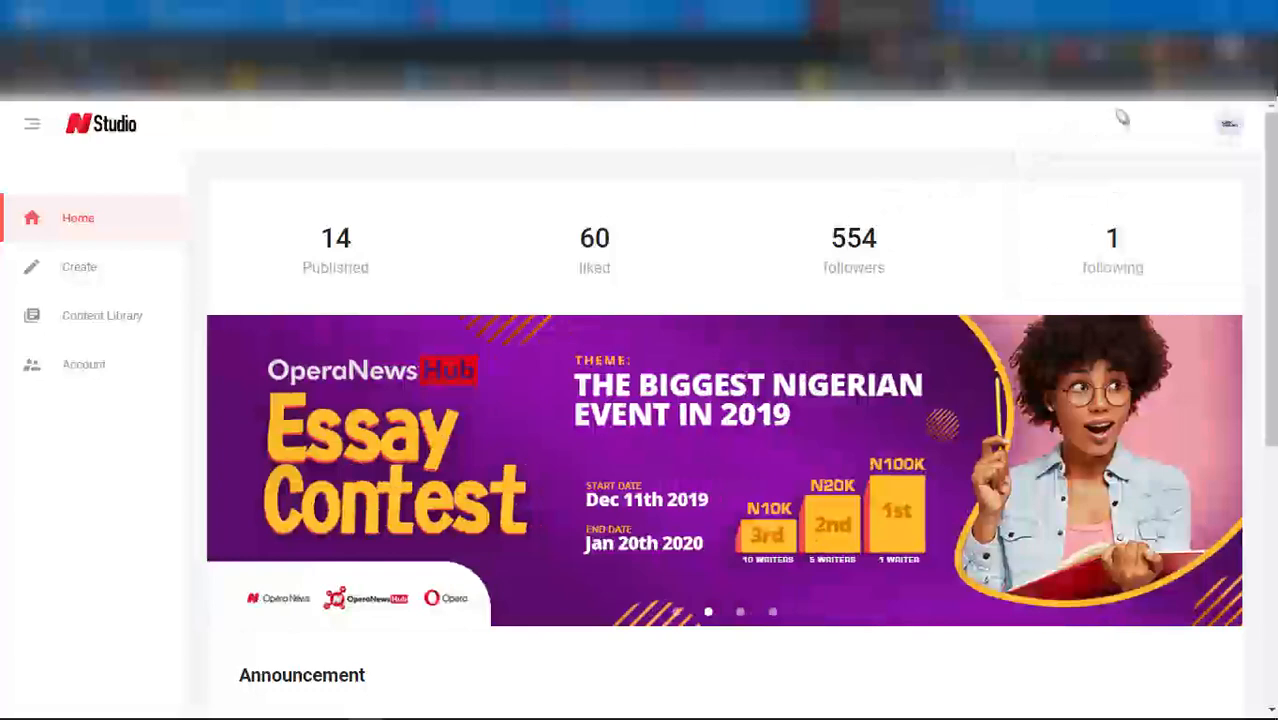
mouse_move(1166, 135)
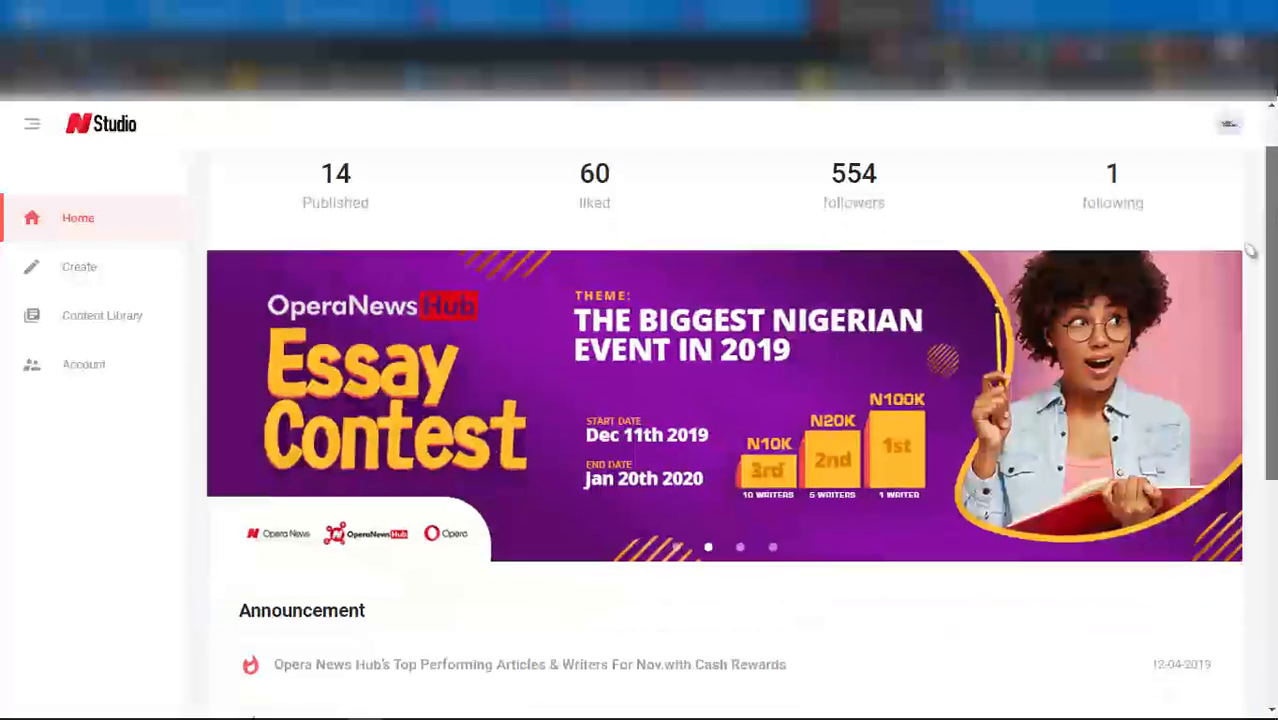
scroll("down", 3)
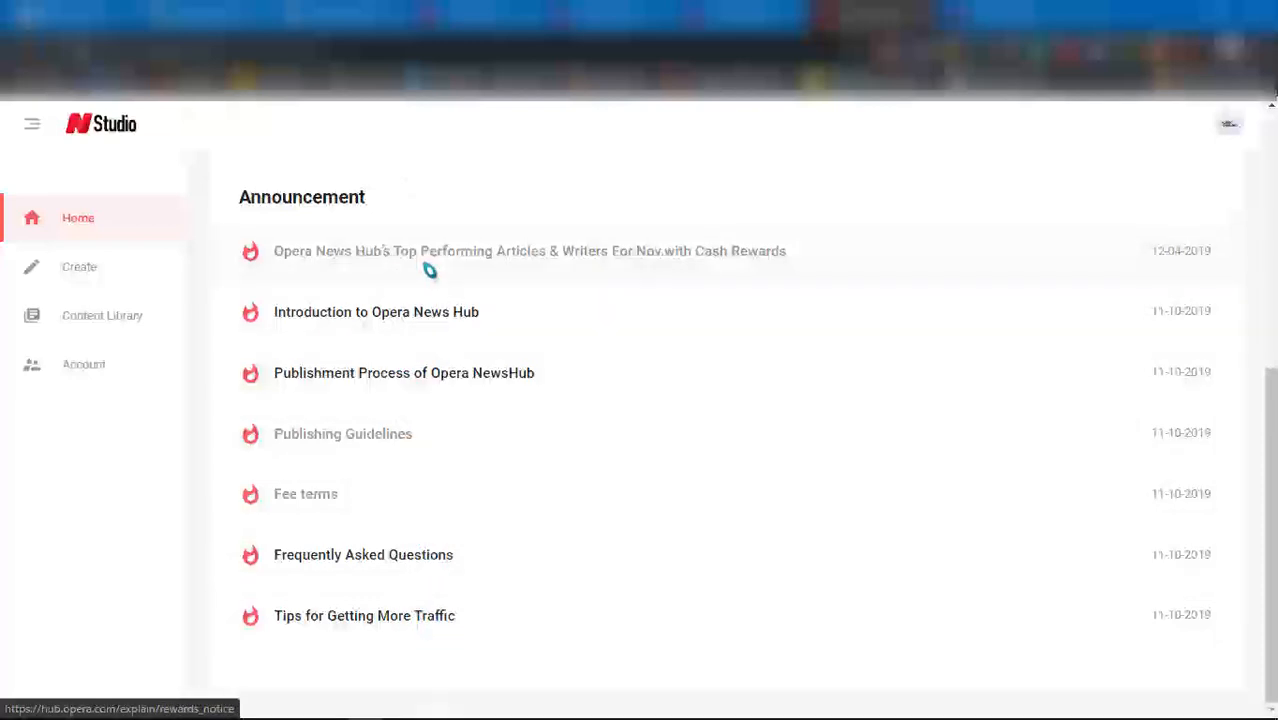
mouse_move(426, 314)
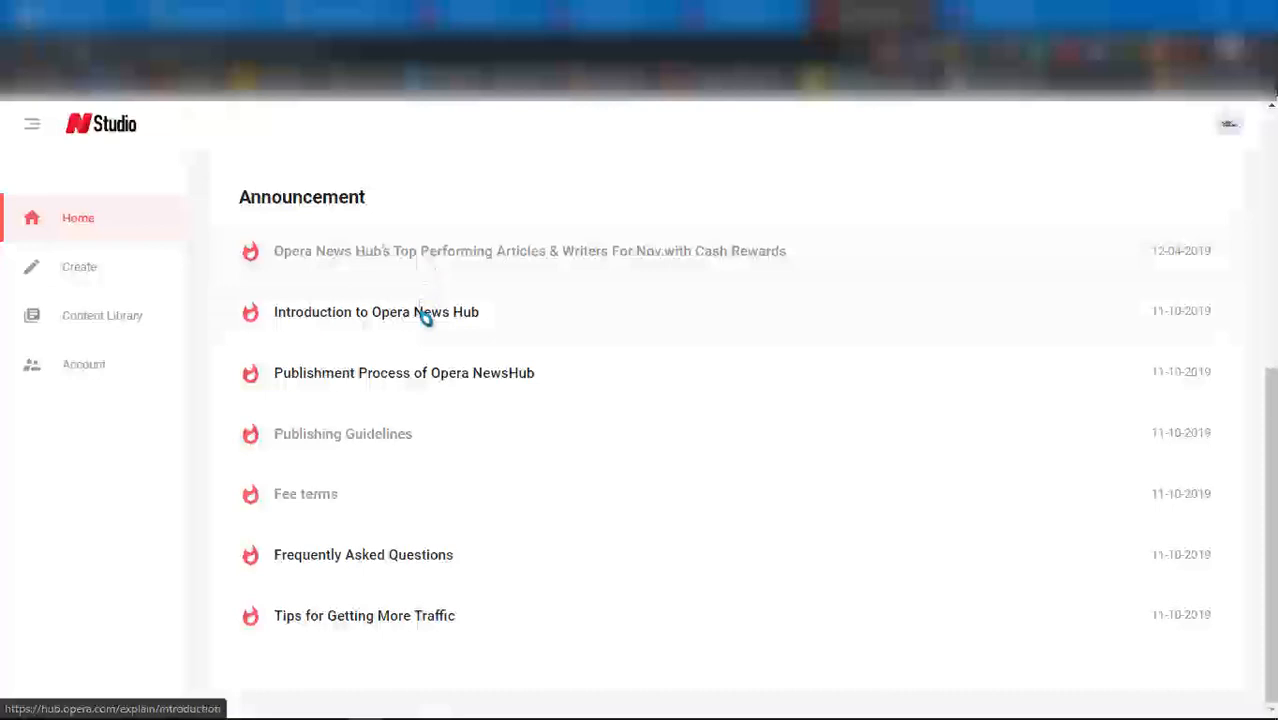
mouse_move(803, 285)
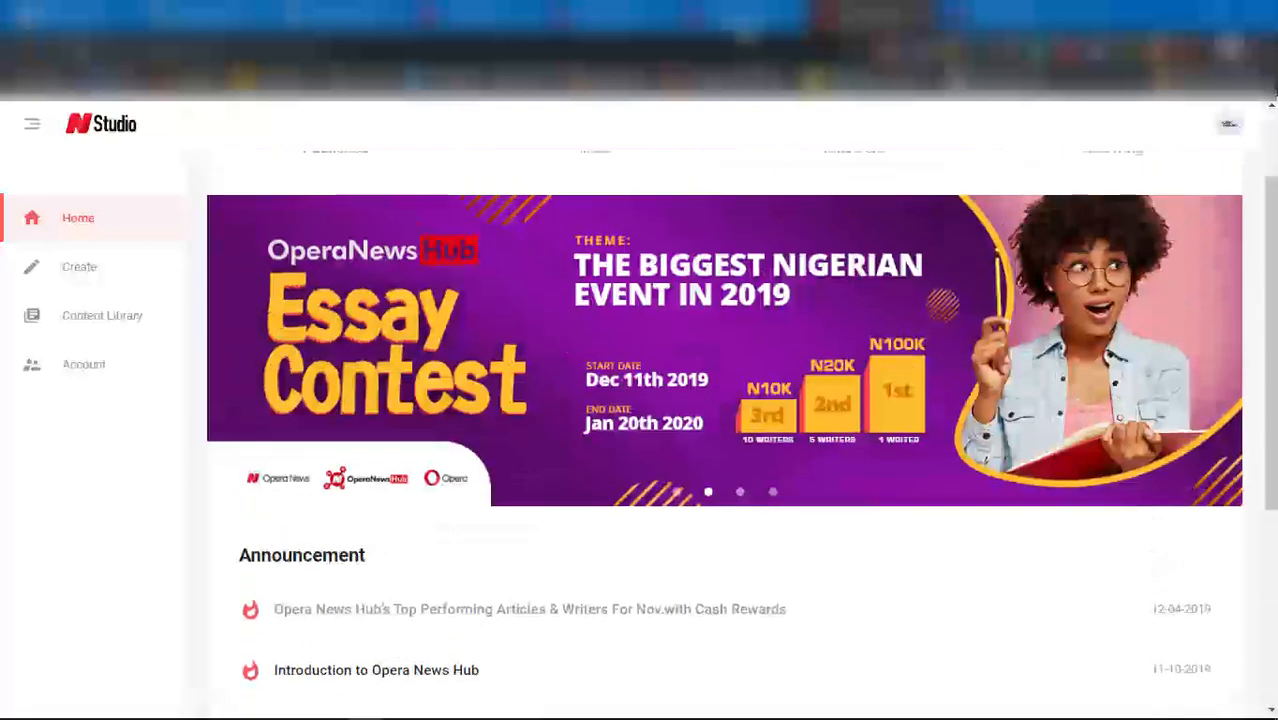
left_click(102, 315)
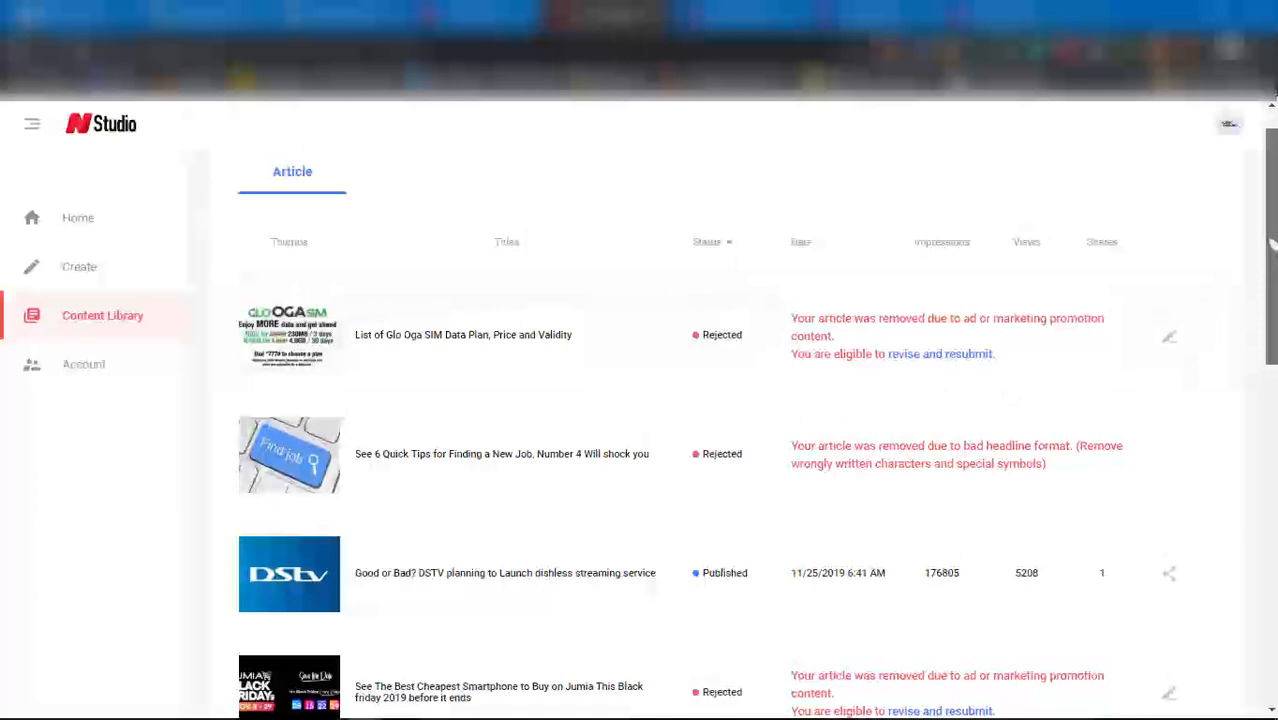
scroll("down", 3)
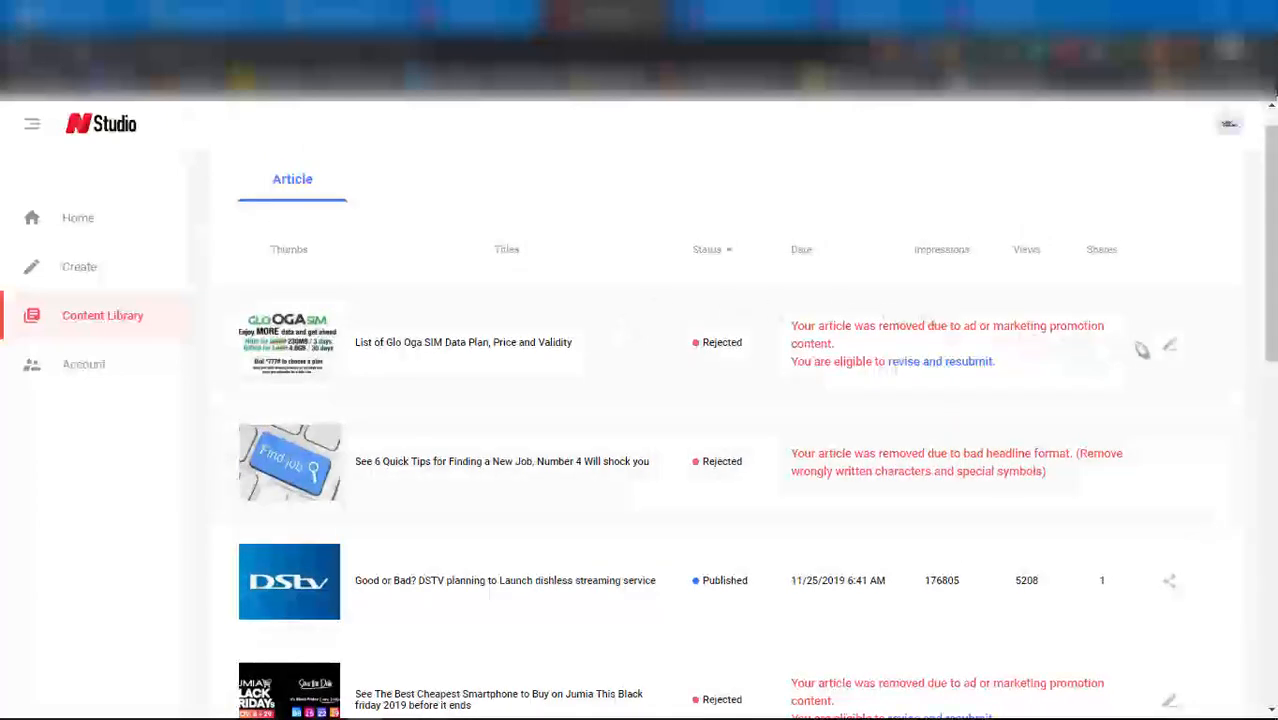
mouse_move(913, 487)
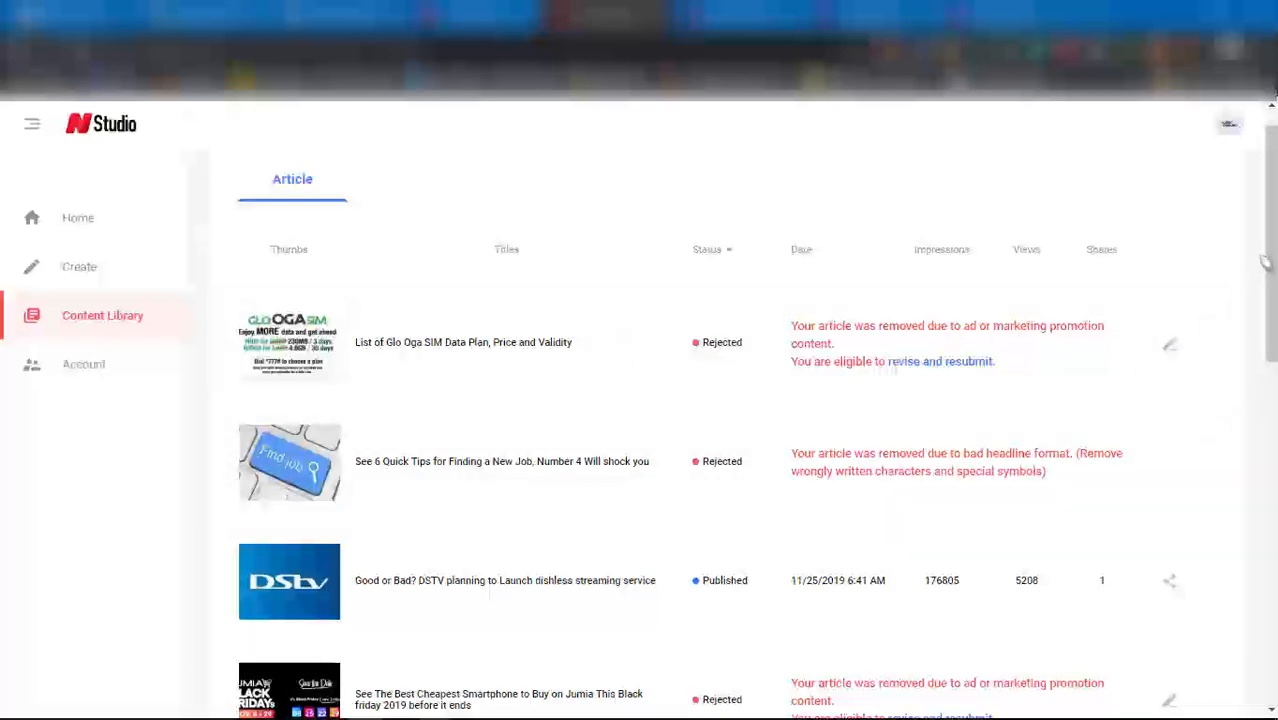
scroll("down", 3)
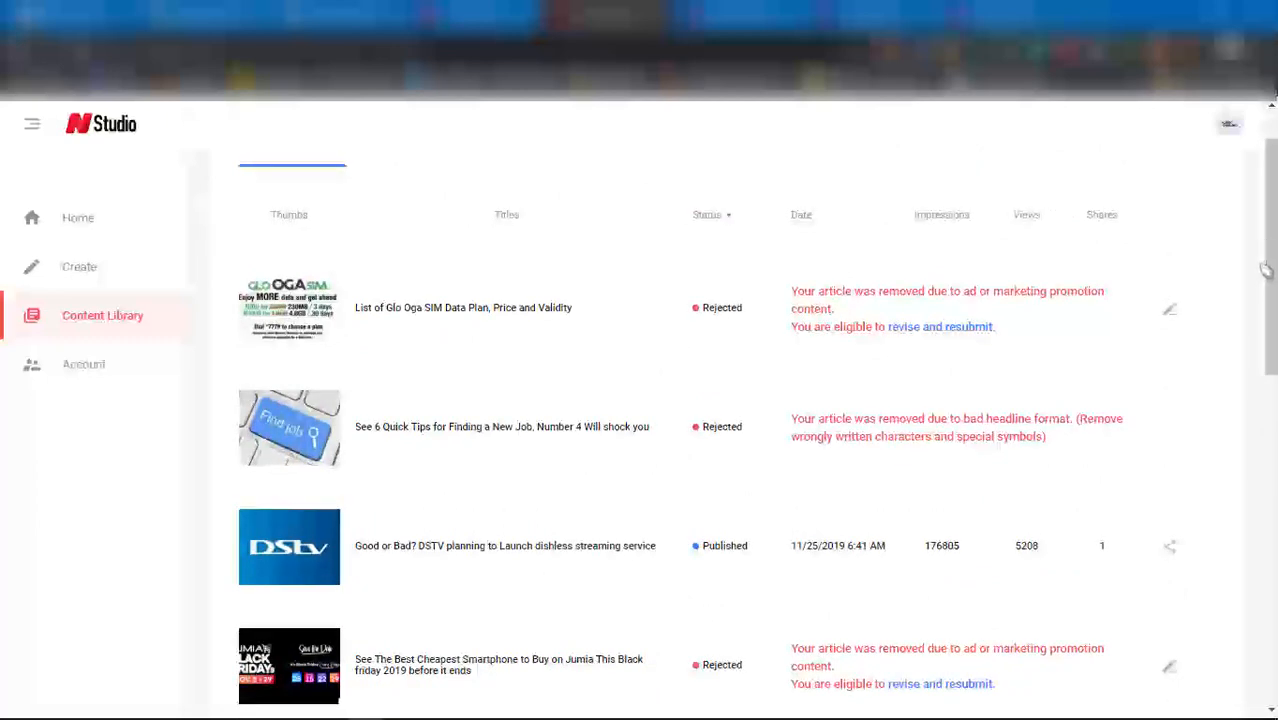
mouse_move(896, 577)
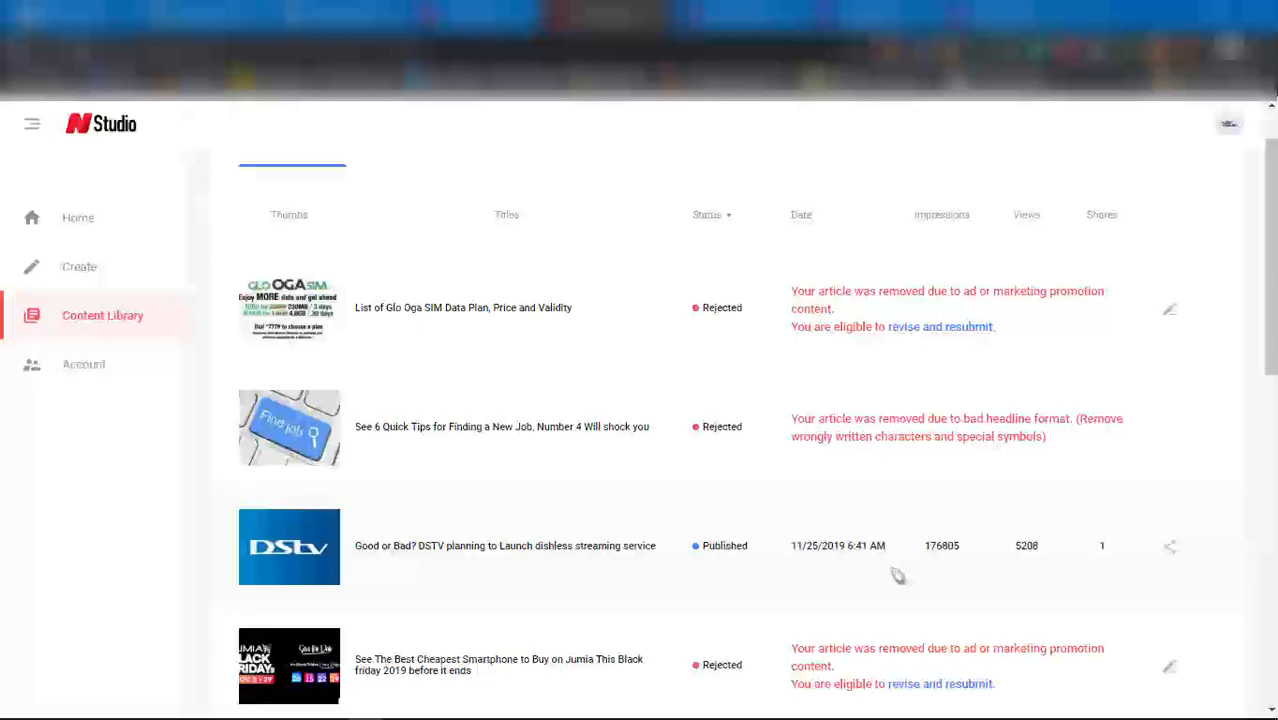
left_click(78, 217)
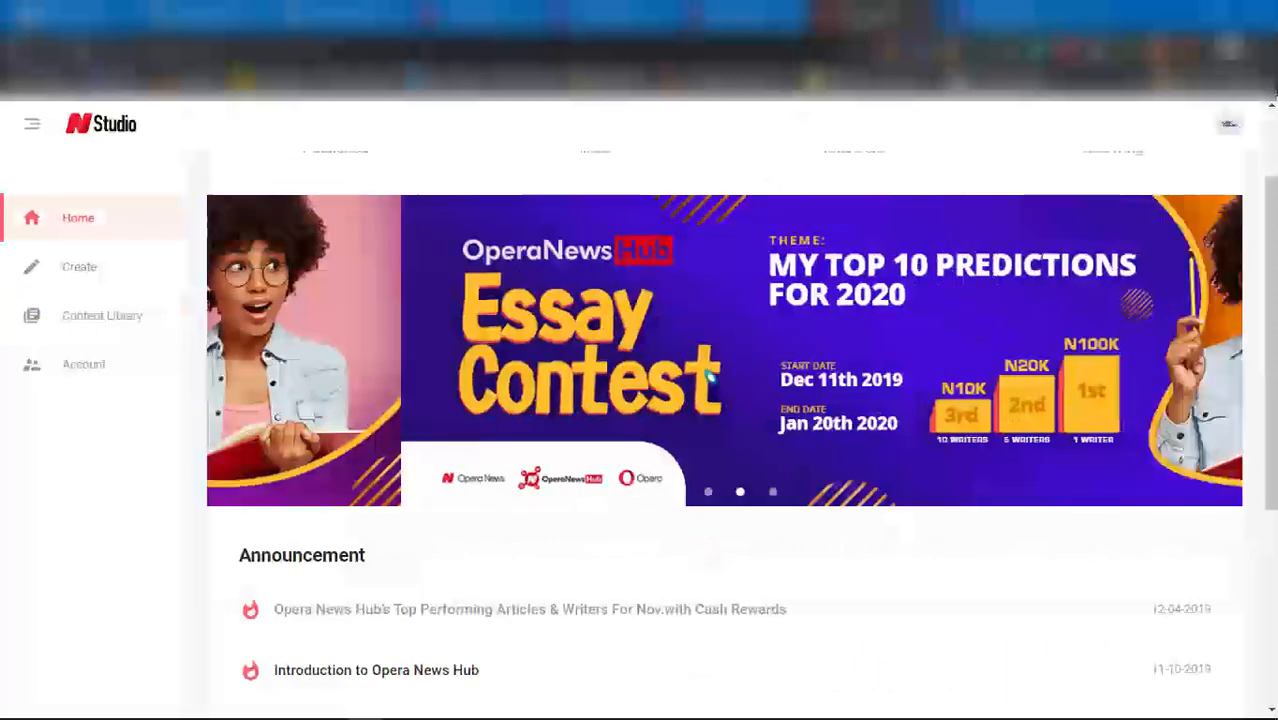
scroll("down", 3)
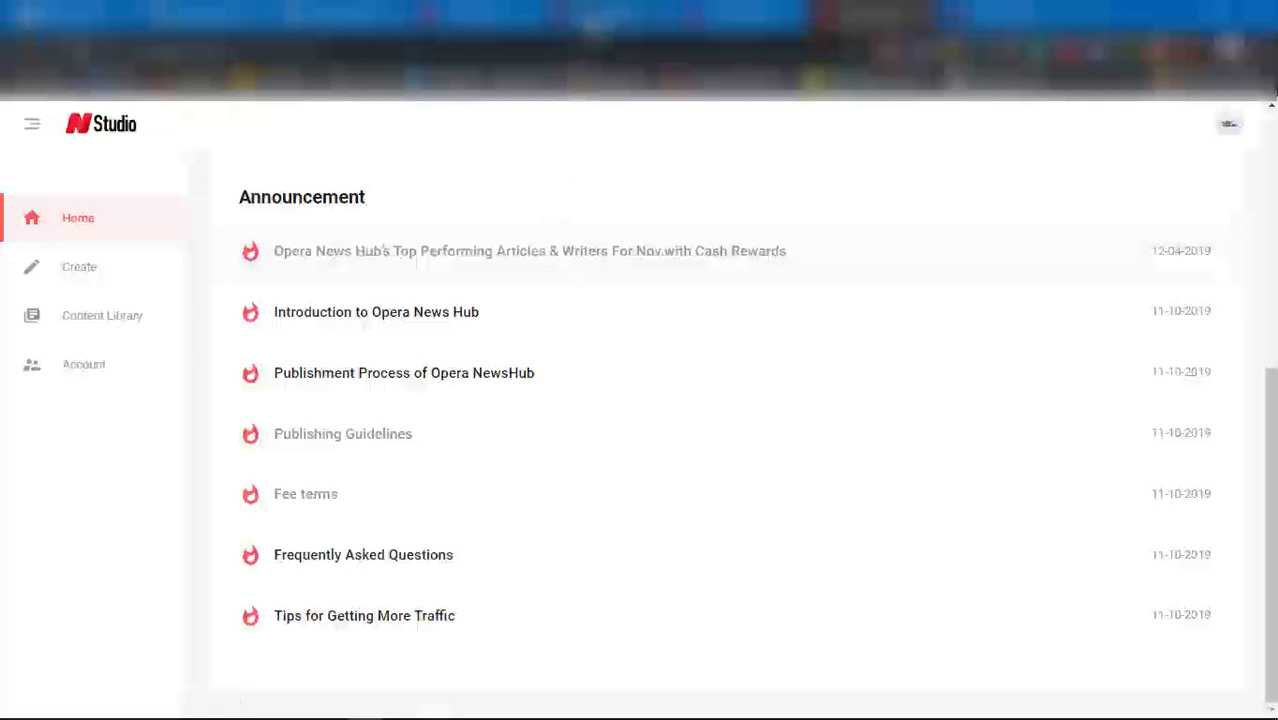
left_click(102, 315)
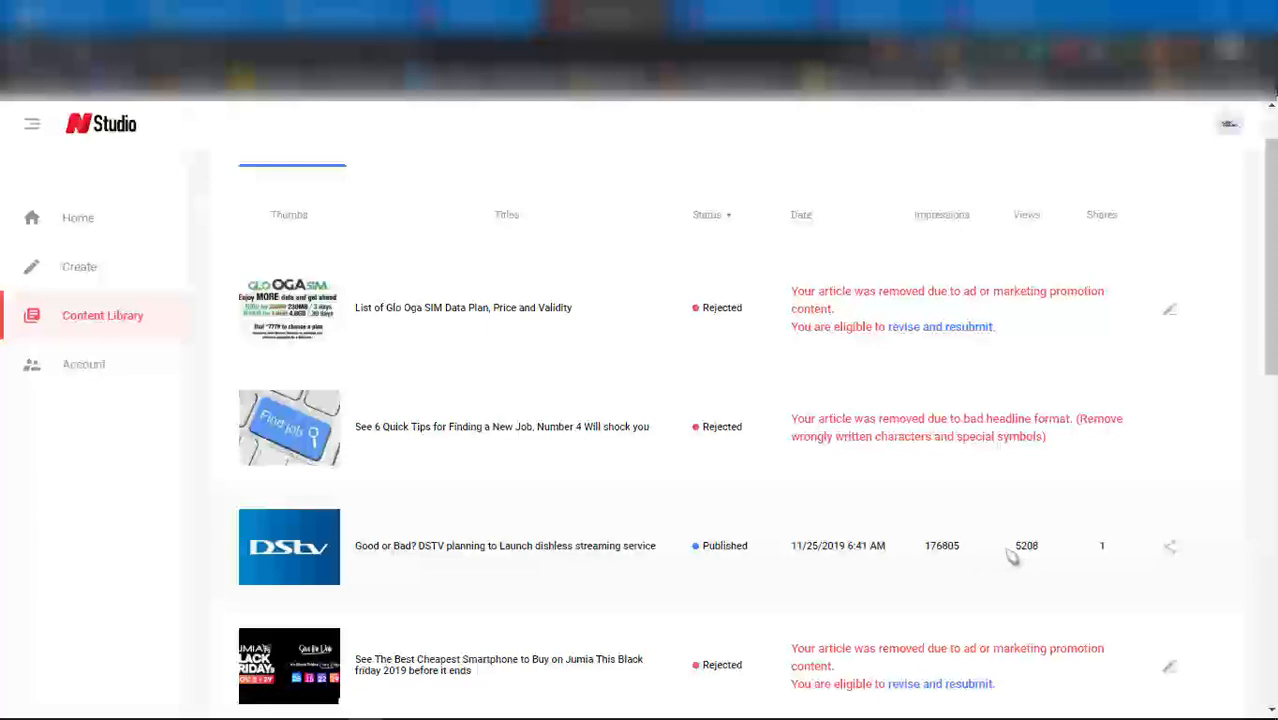
mouse_move(648, 552)
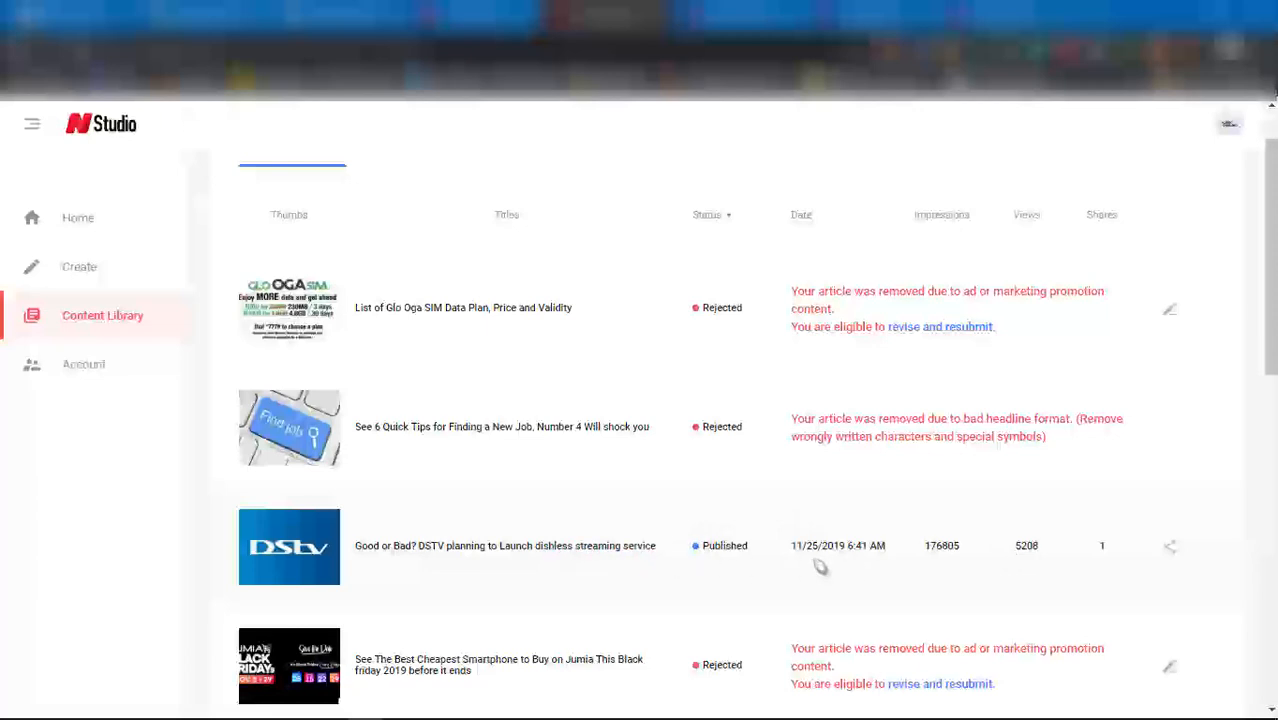
mouse_move(529, 546)
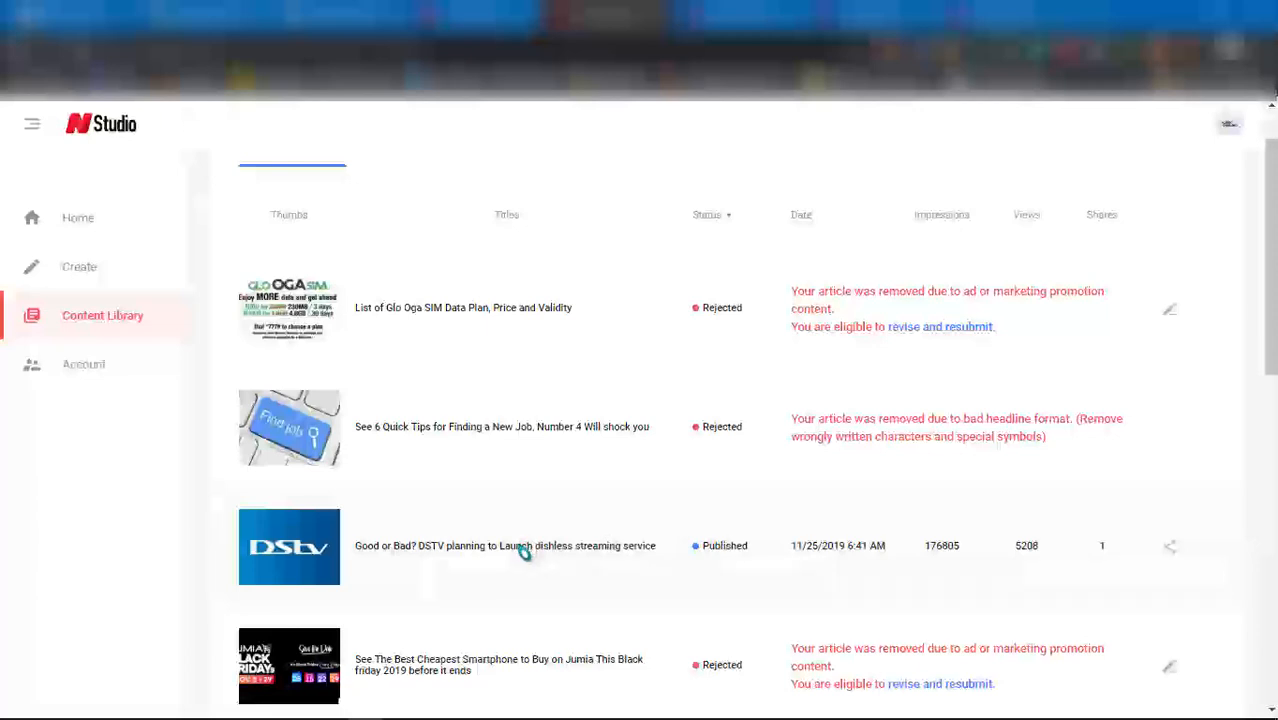
mouse_move(863, 565)
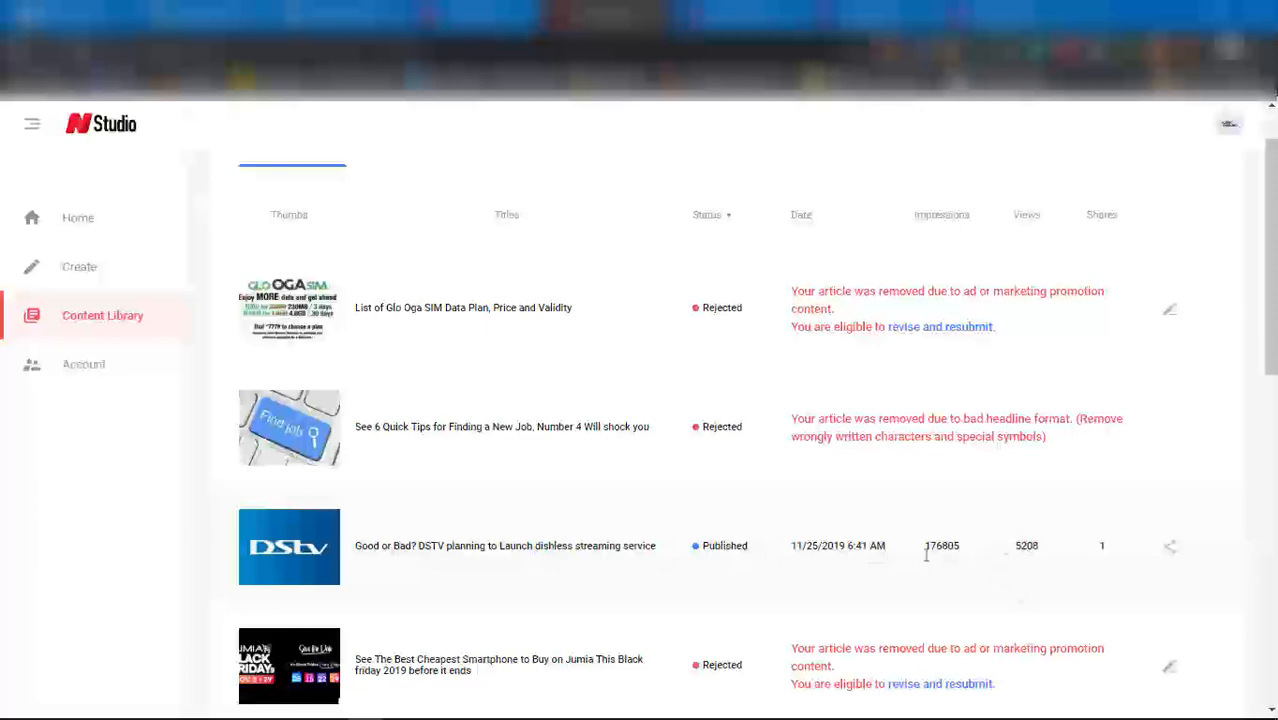
mouse_move(878, 546)
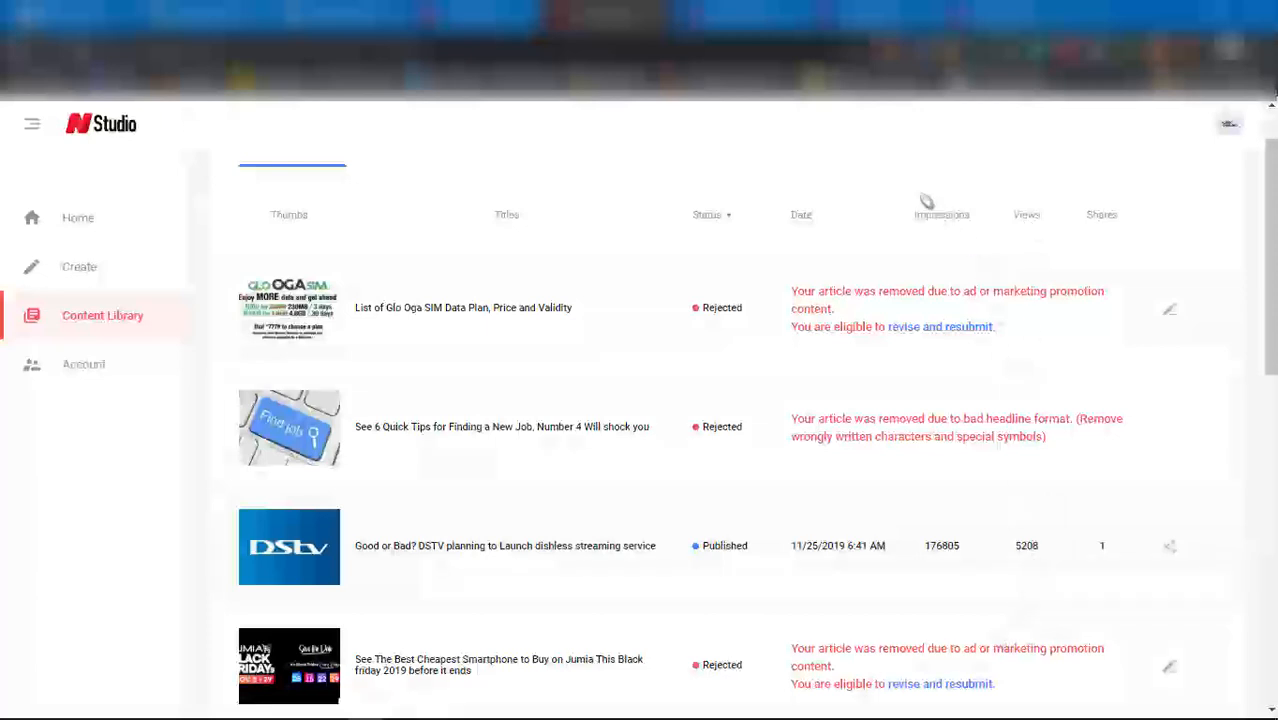
mouse_move(947, 567)
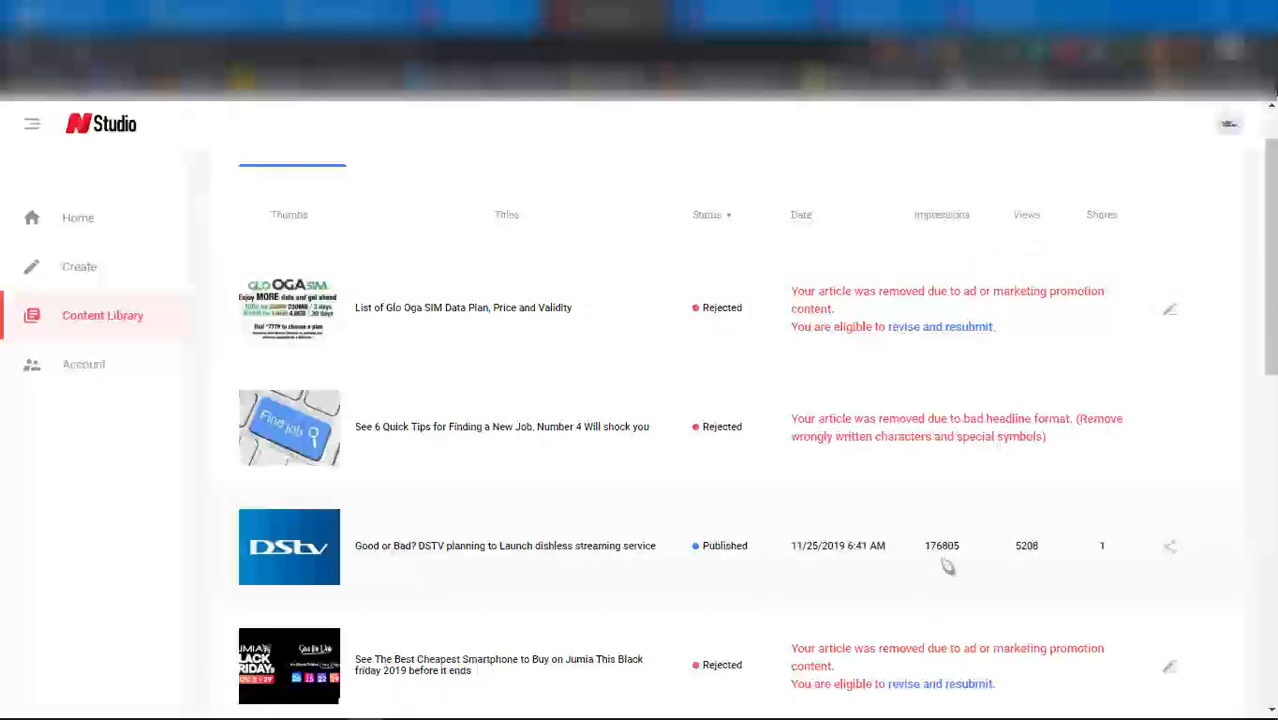
mouse_move(1028, 570)
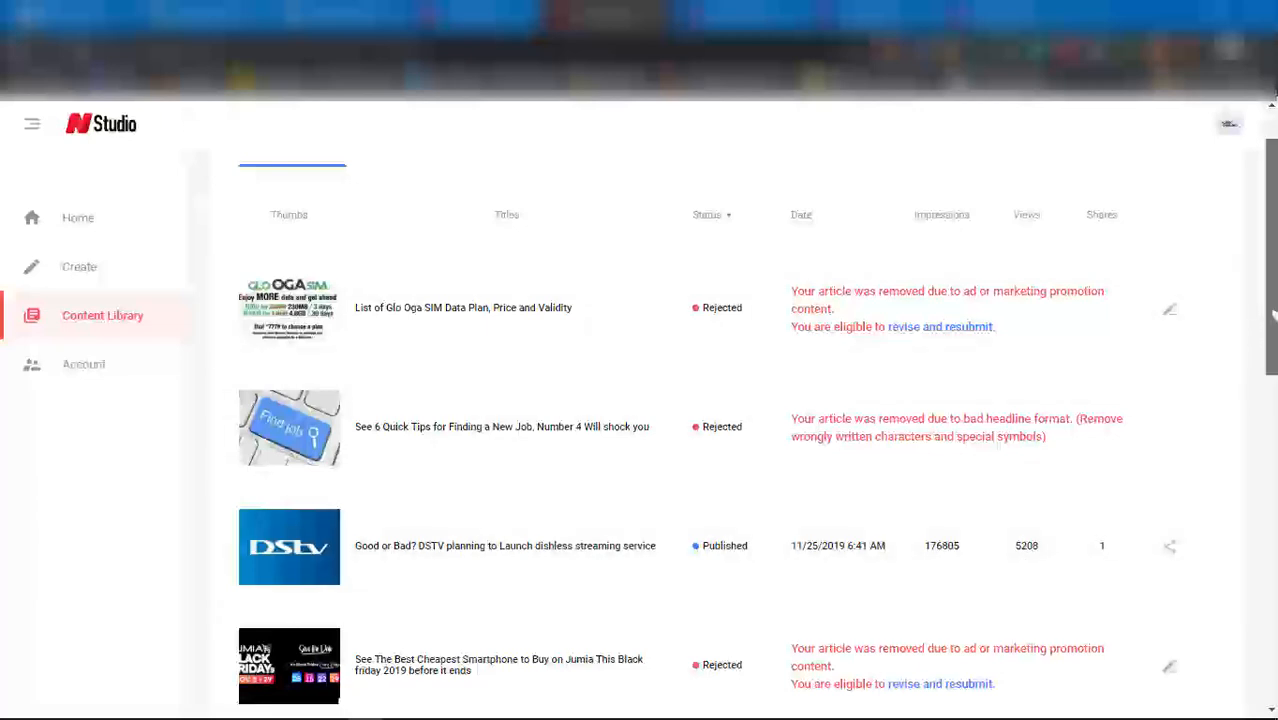
scroll("down", 3)
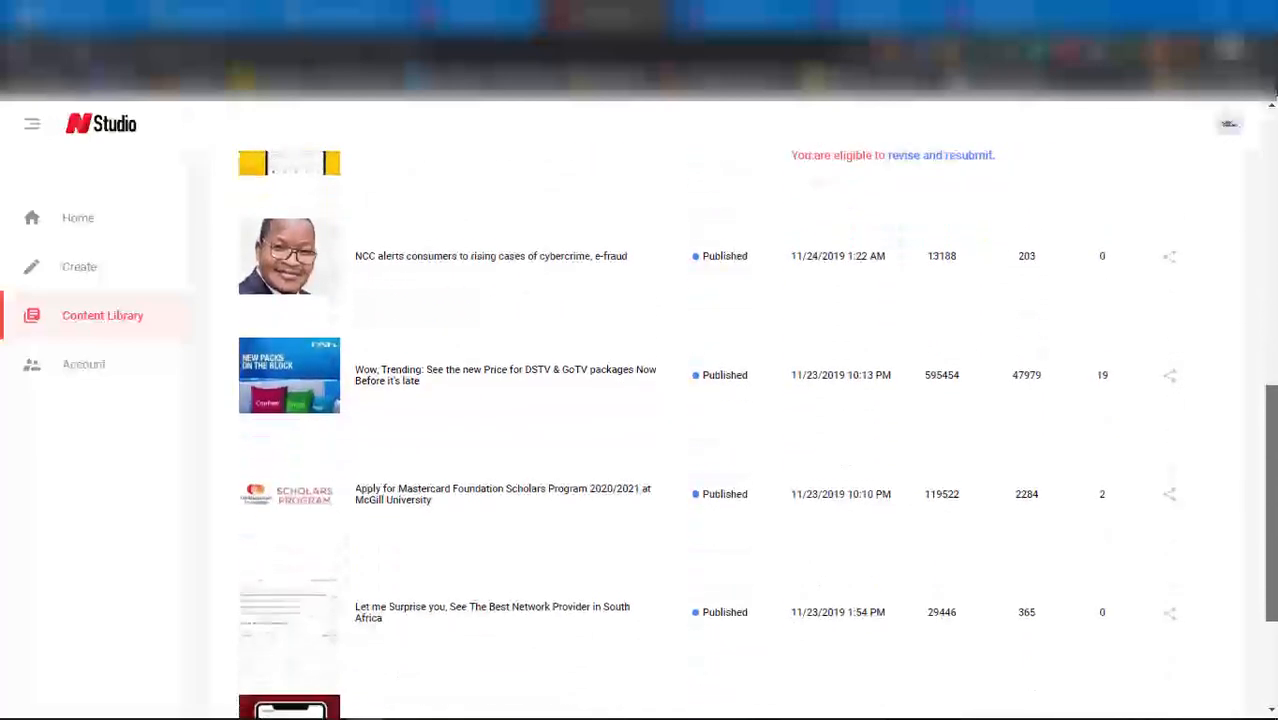
scroll("down", 3)
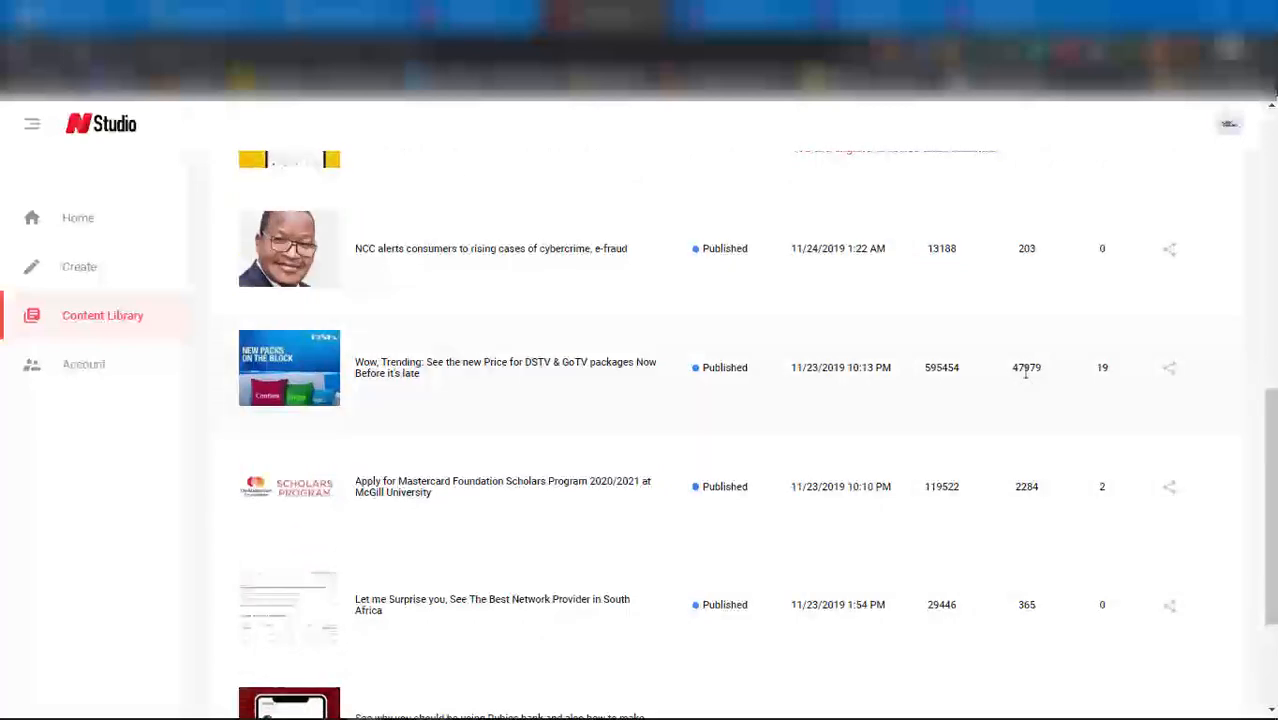
mouse_move(609, 403)
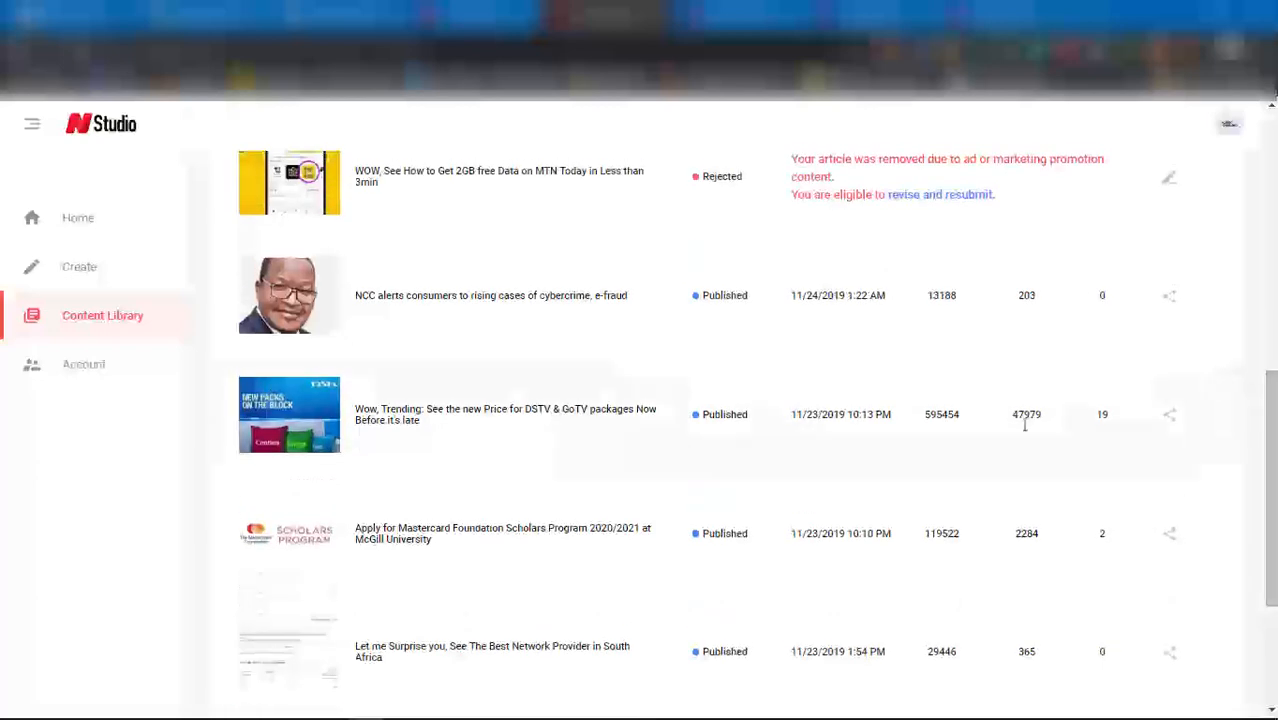
mouse_move(1100, 435)
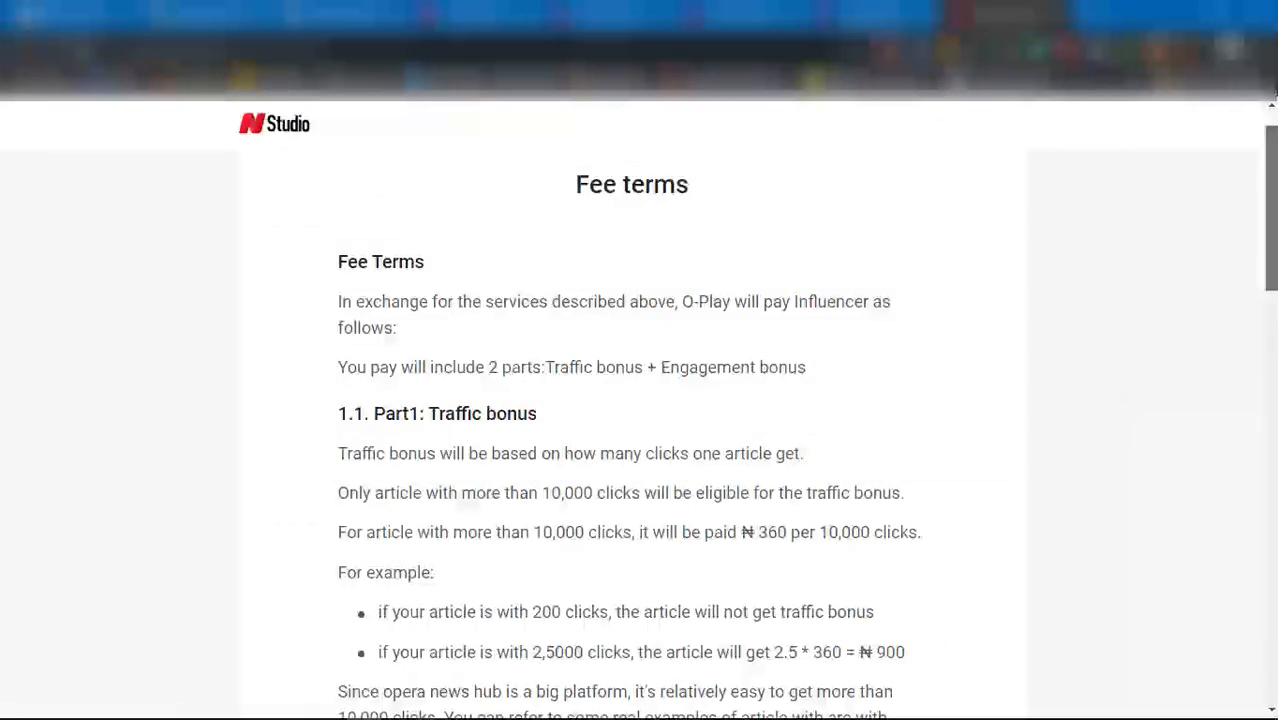
Step: Scroll through the traffic bonus, engagement bonus and payment instructions sections
scroll("down", 3)
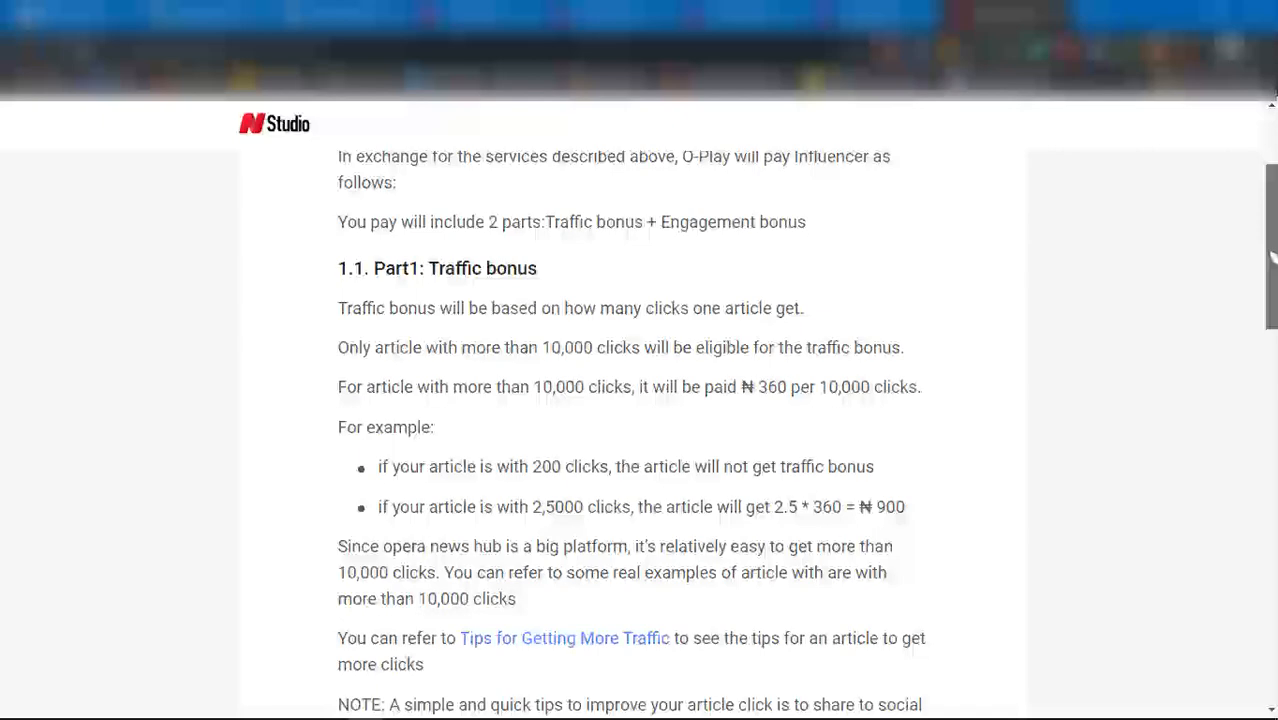
scroll("down", 3)
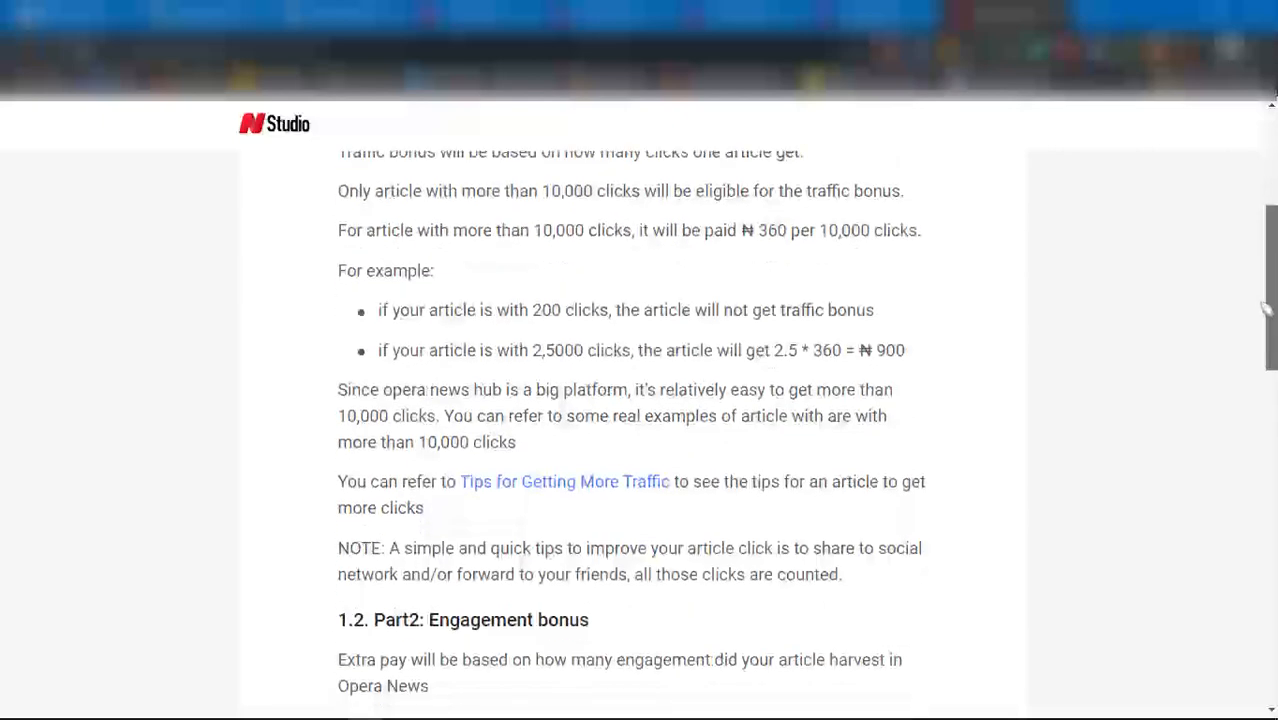
scroll("down", 3)
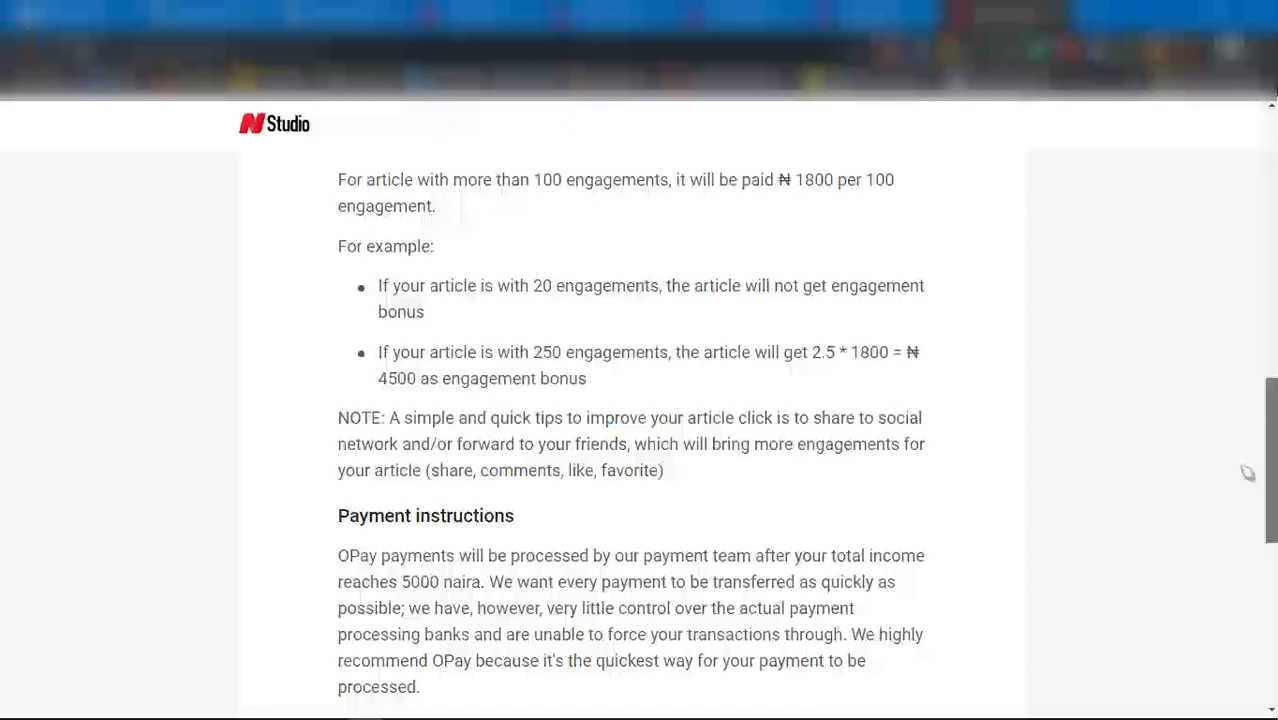
scroll("down", 3)
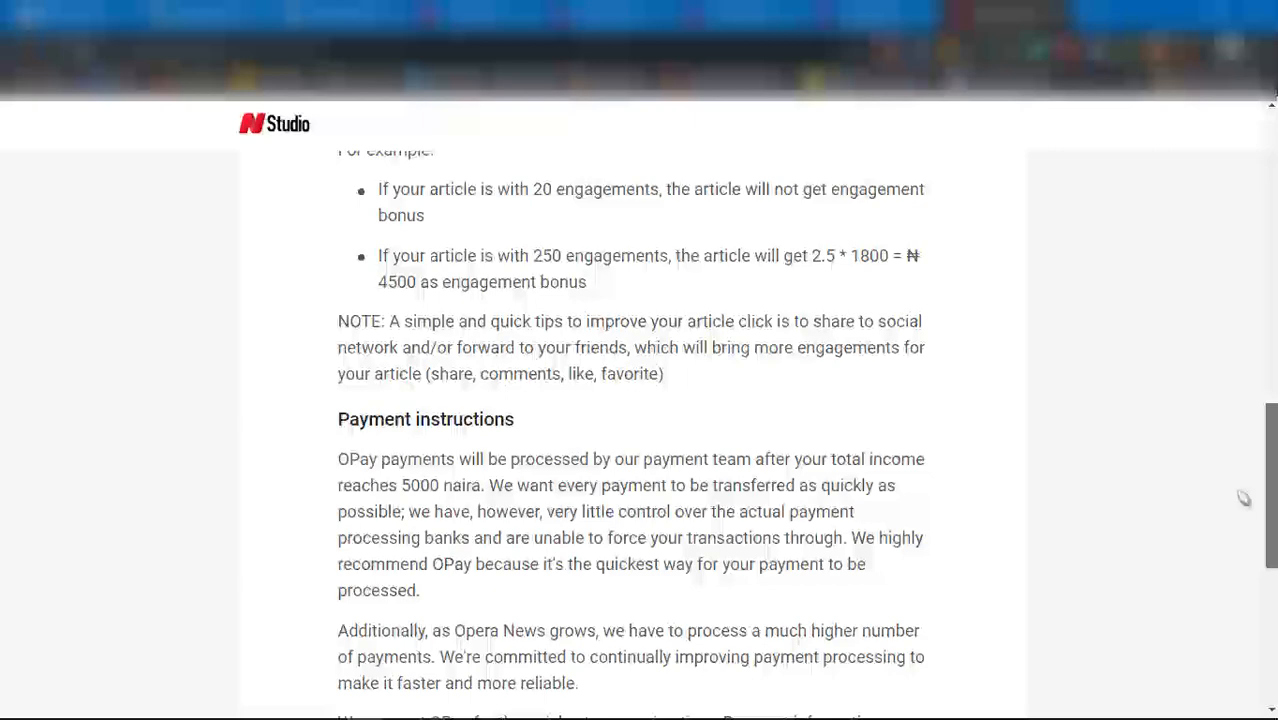
scroll("down", 3)
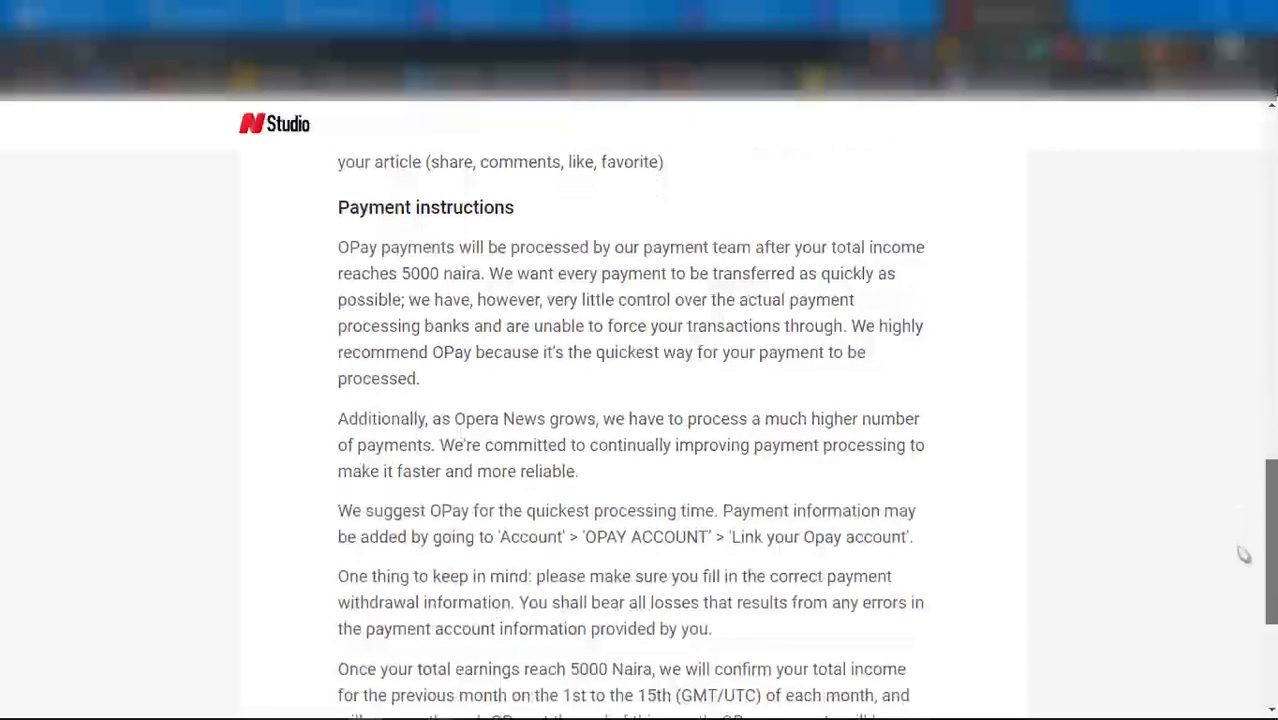
scroll("down", 3)
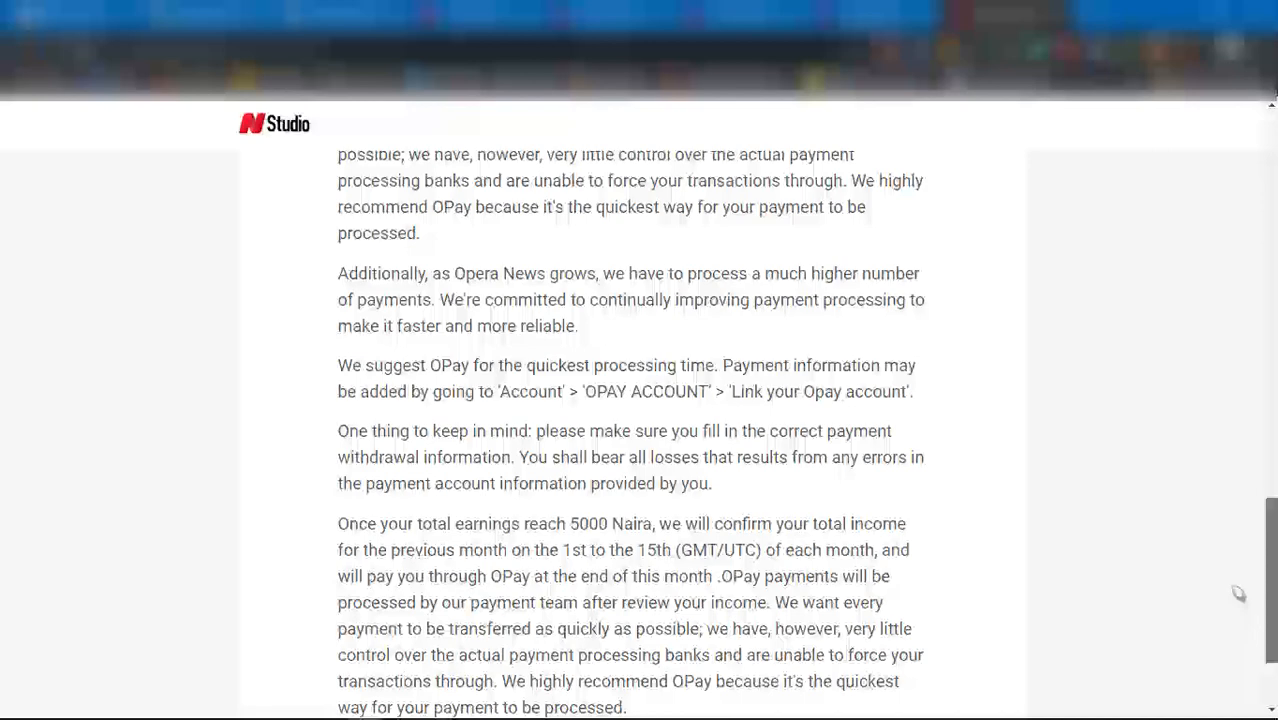
scroll("down", 3)
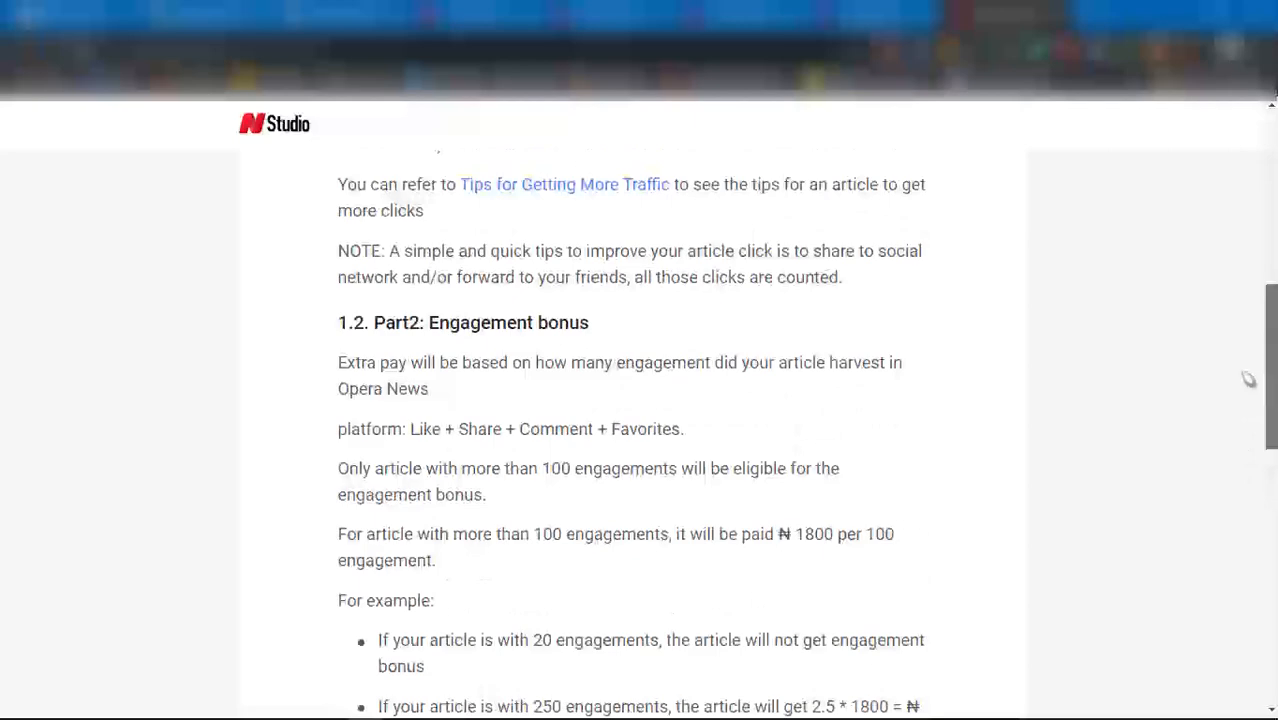
scroll("up", 3)
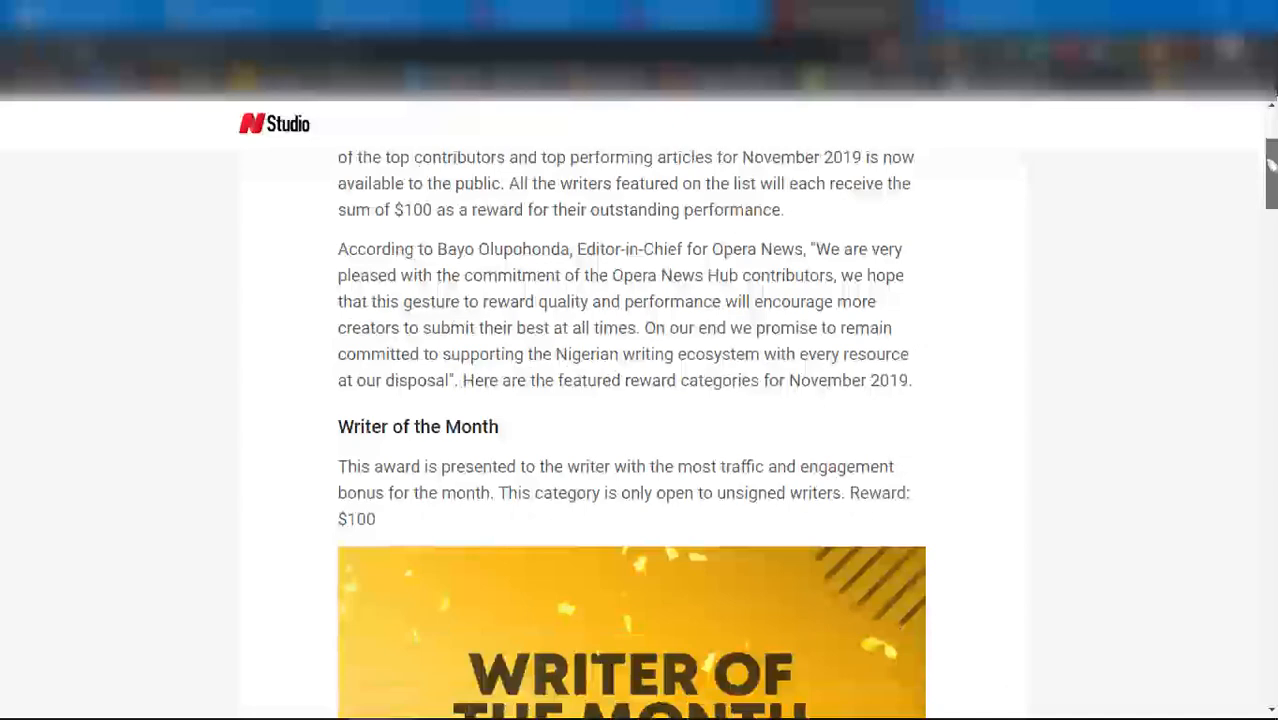
Step: Scroll through the November 2019 Writer of the Month cash reward section
scroll("down", 3)
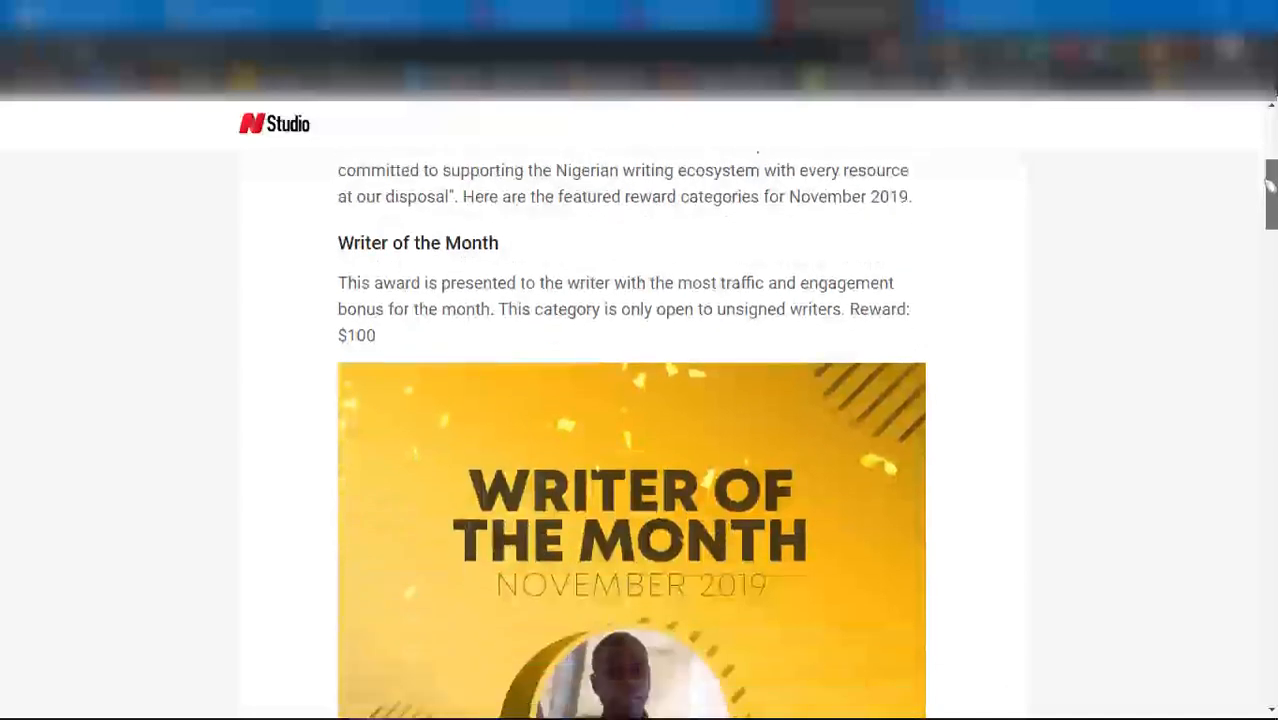
scroll("down", 3)
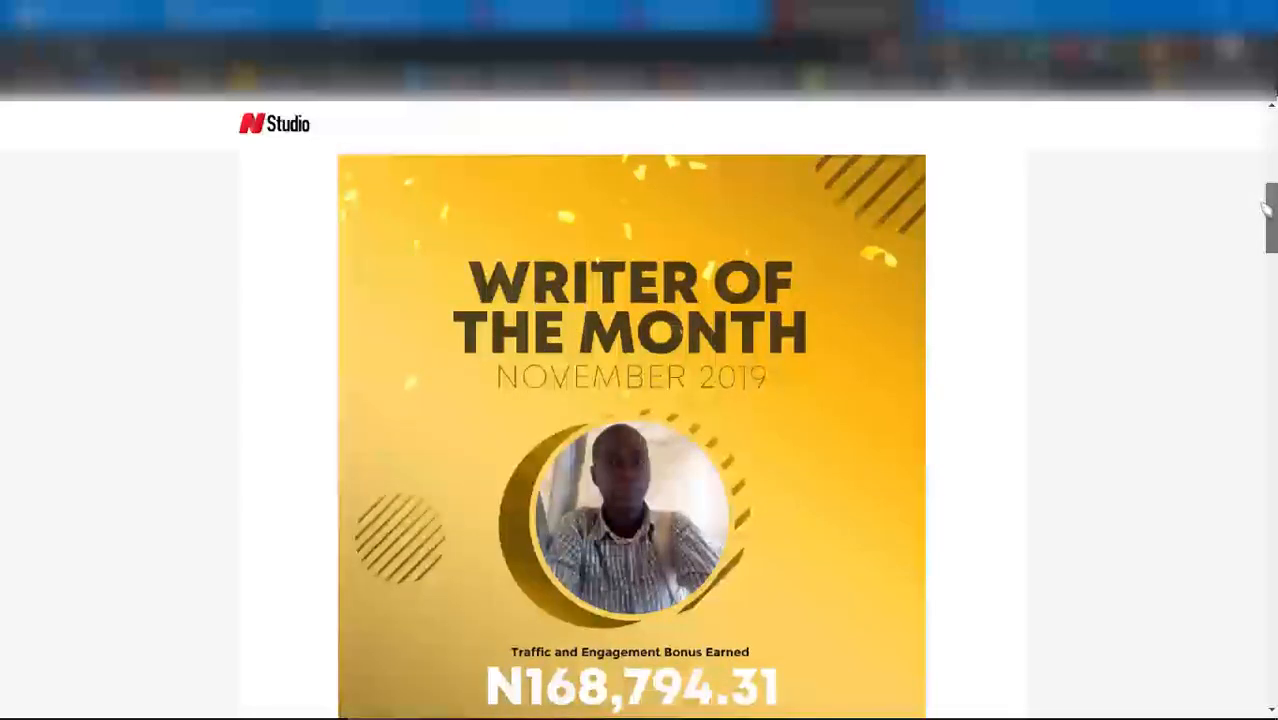
scroll("down", 3)
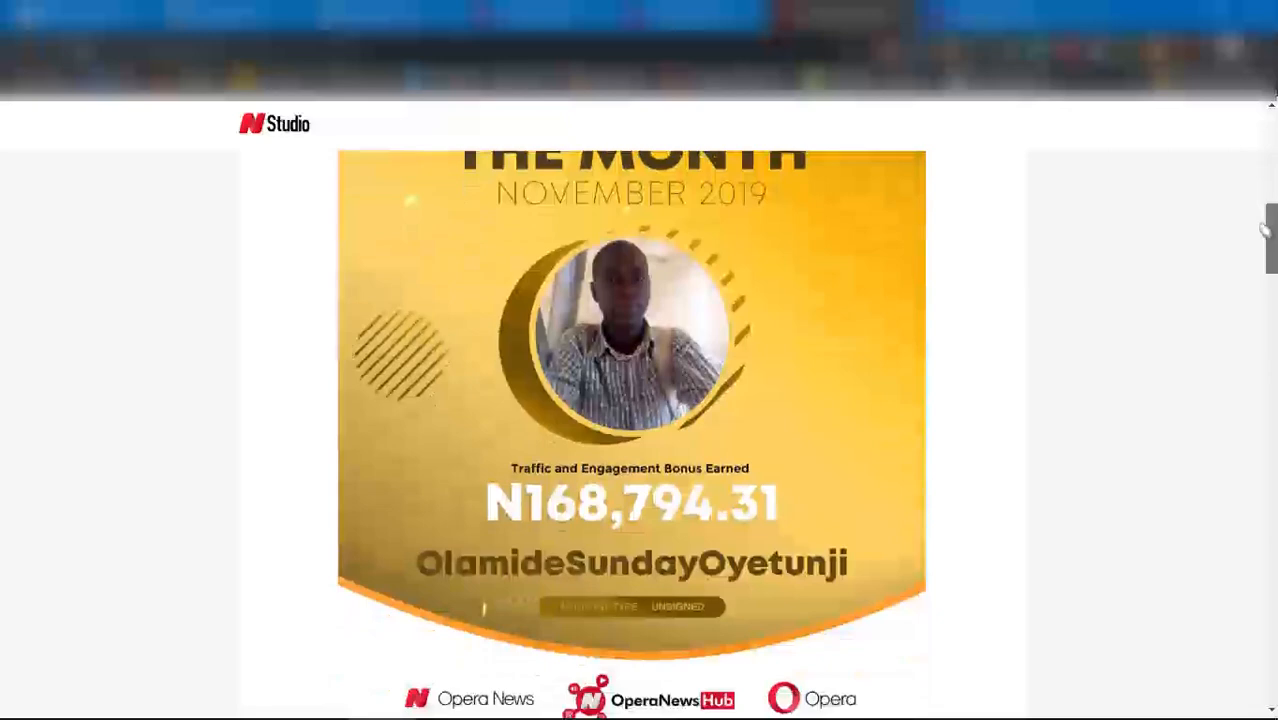
scroll("down", 3)
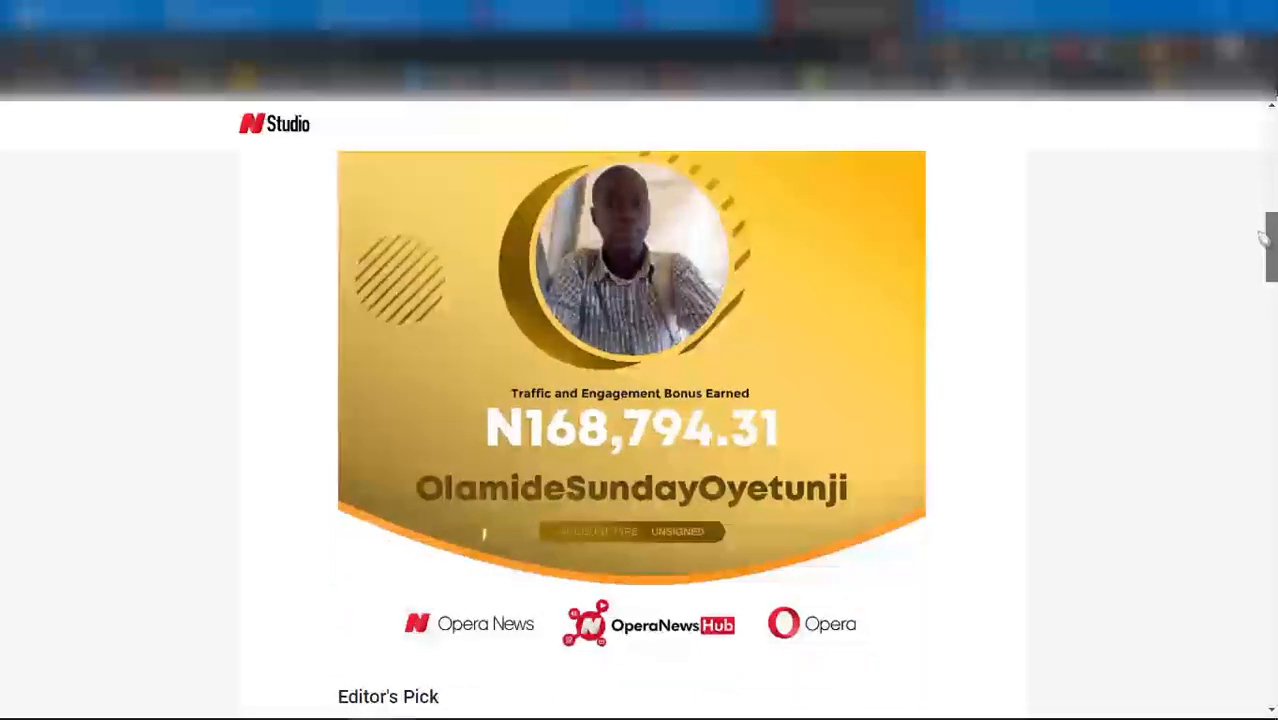
scroll("down", 3)
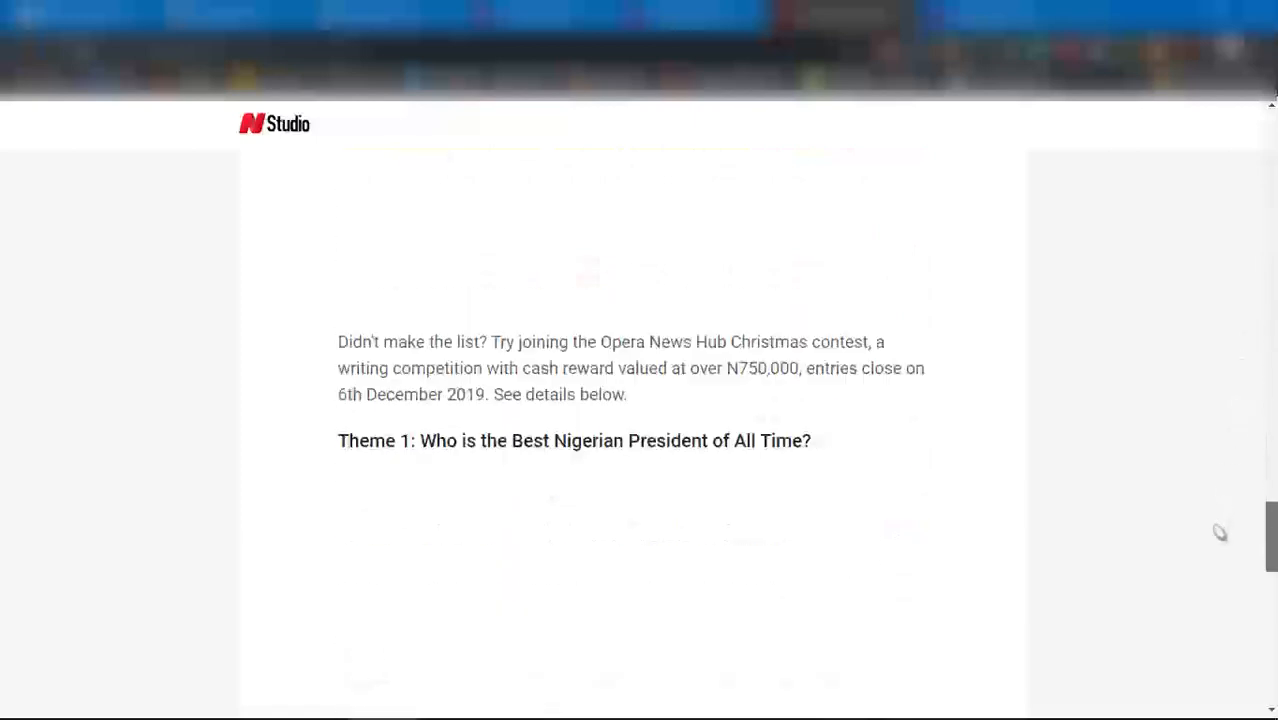
scroll("down", 3)
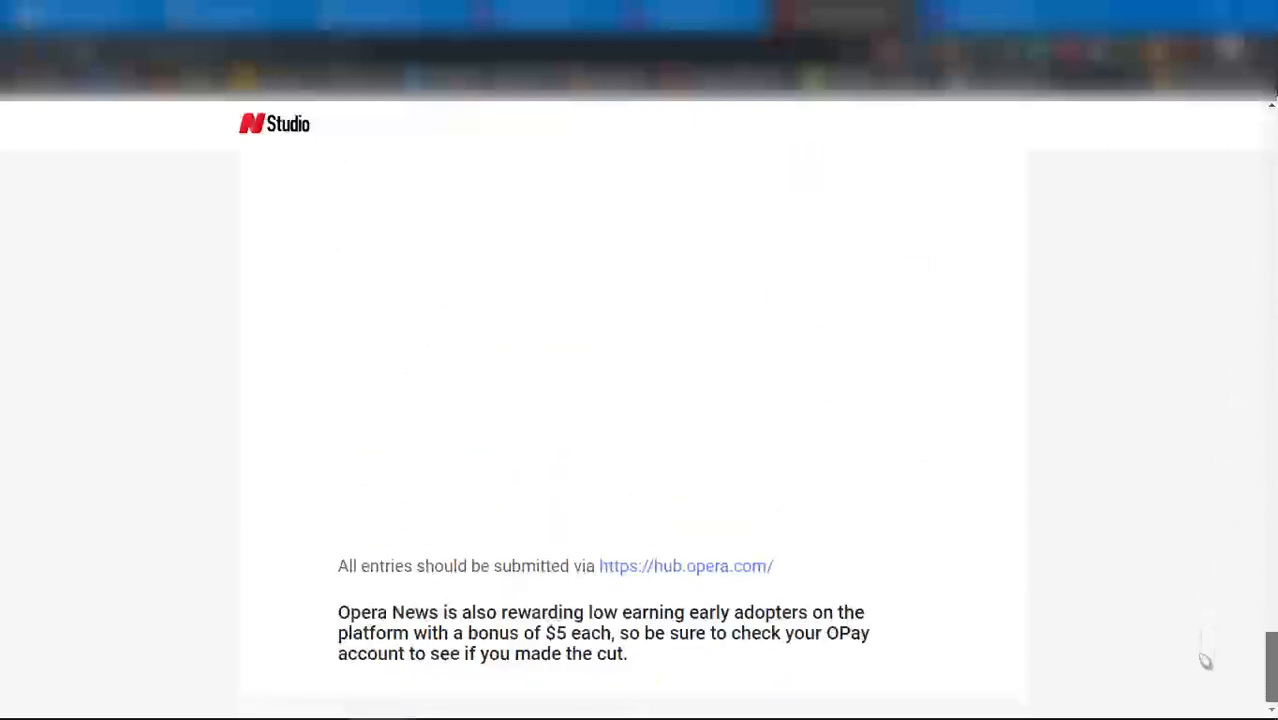
scroll("up", 3)
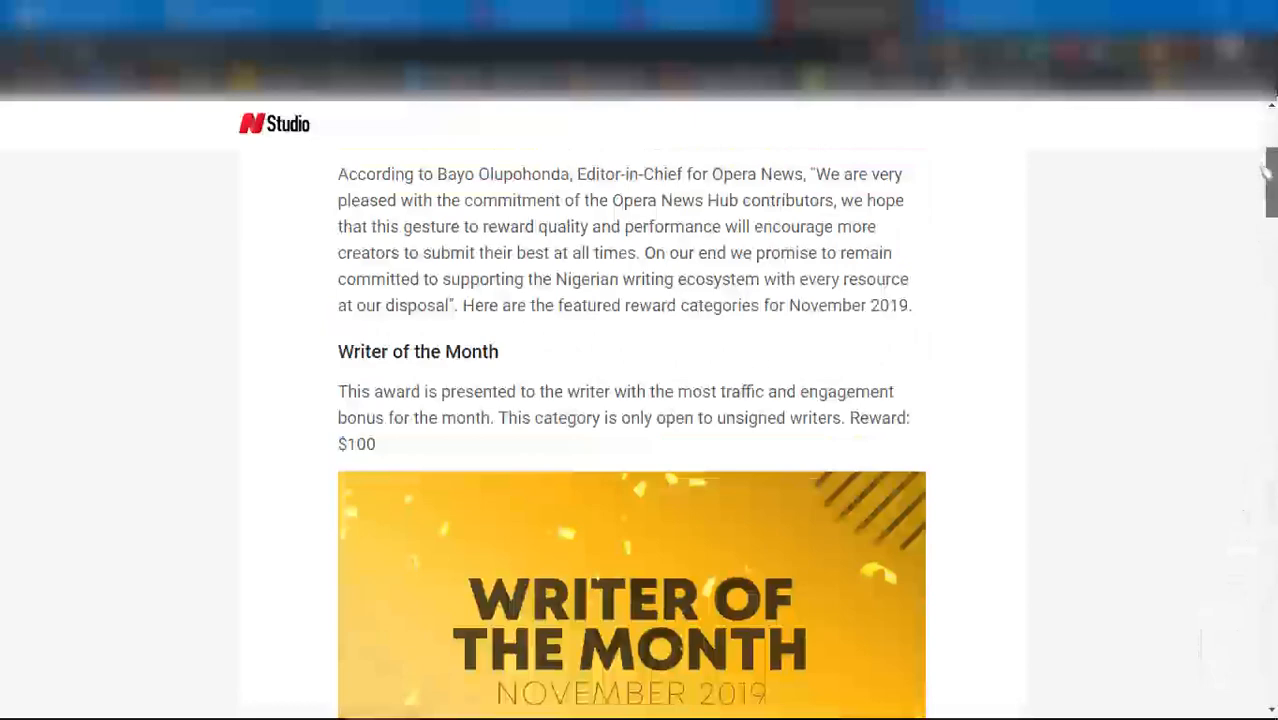
scroll("up", 3)
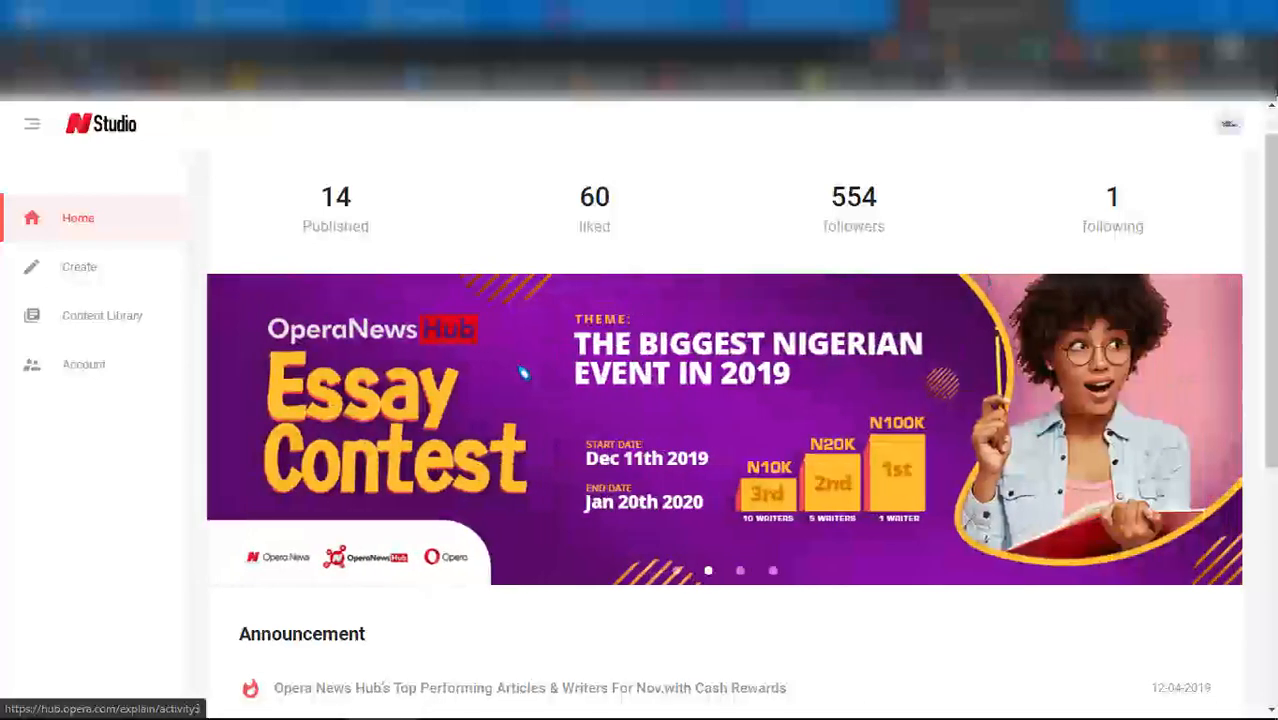
Step: Open Content Library from the sidebar, then move on to the Create page
left_click(102, 315)
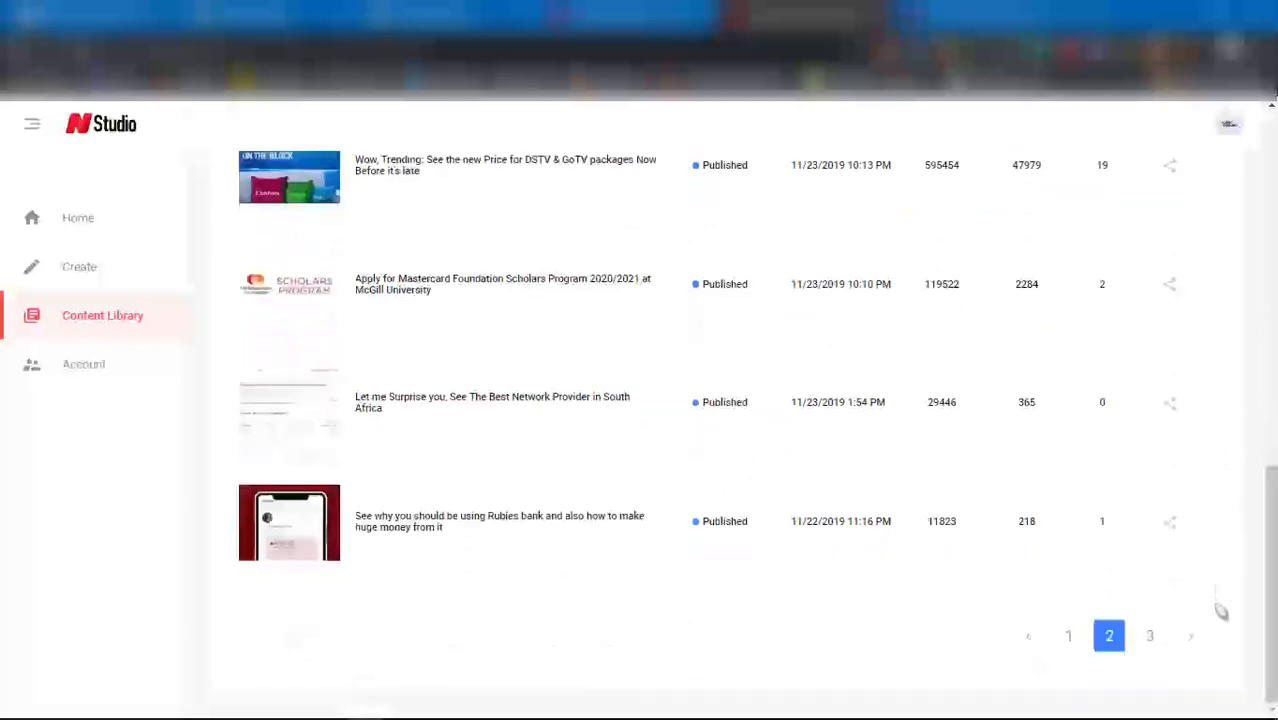
left_click(78, 217)
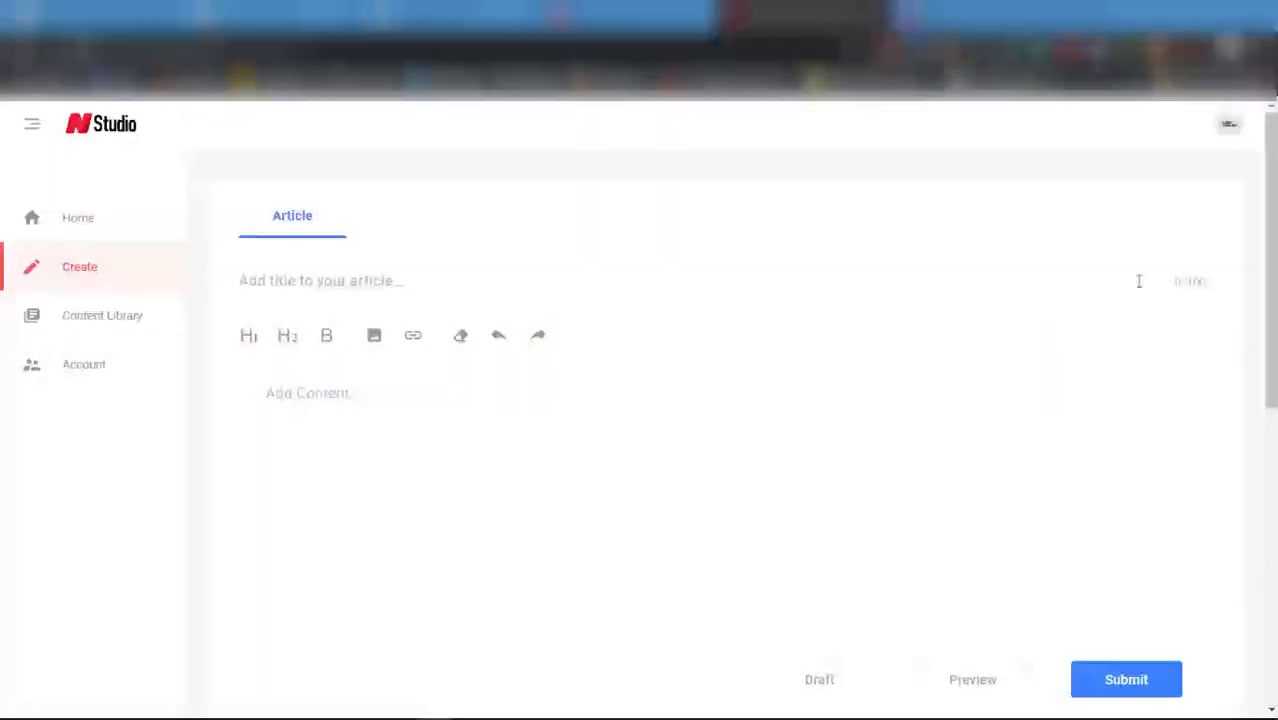
mouse_move(758, 208)
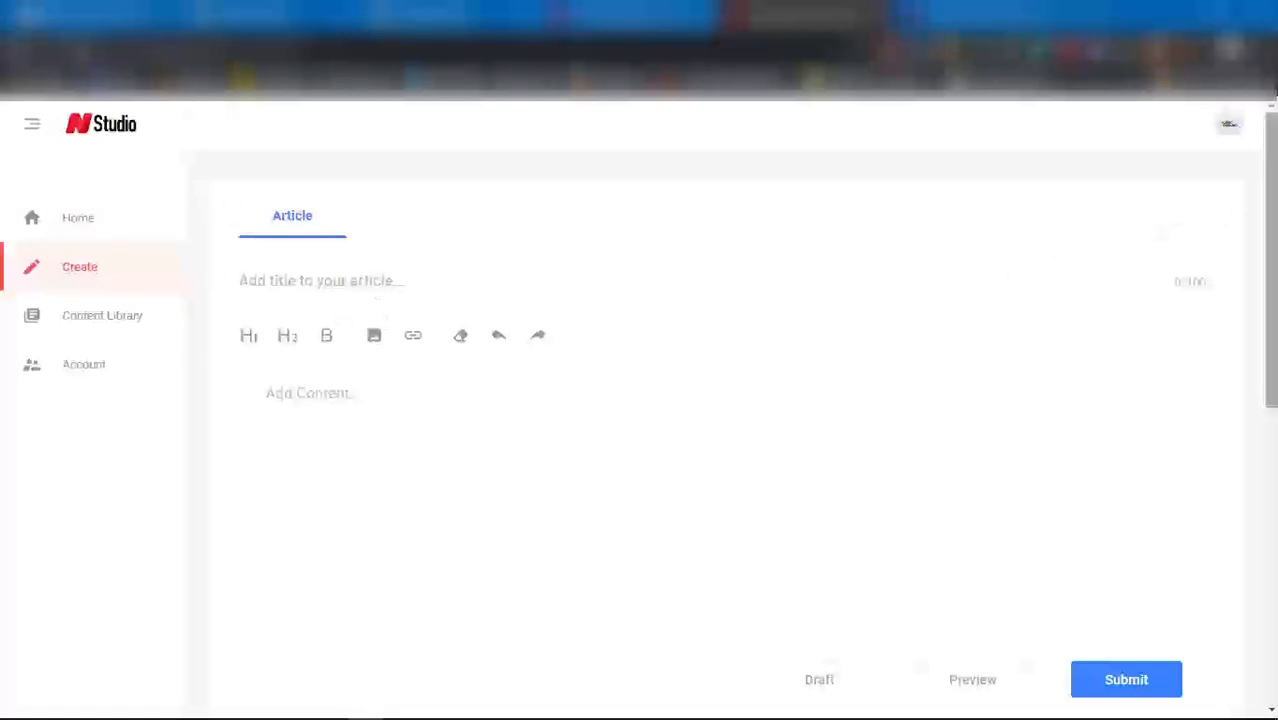
Step: Scroll the blank article form down to the Thumbs, Category and Tags fields
scroll("down", 3)
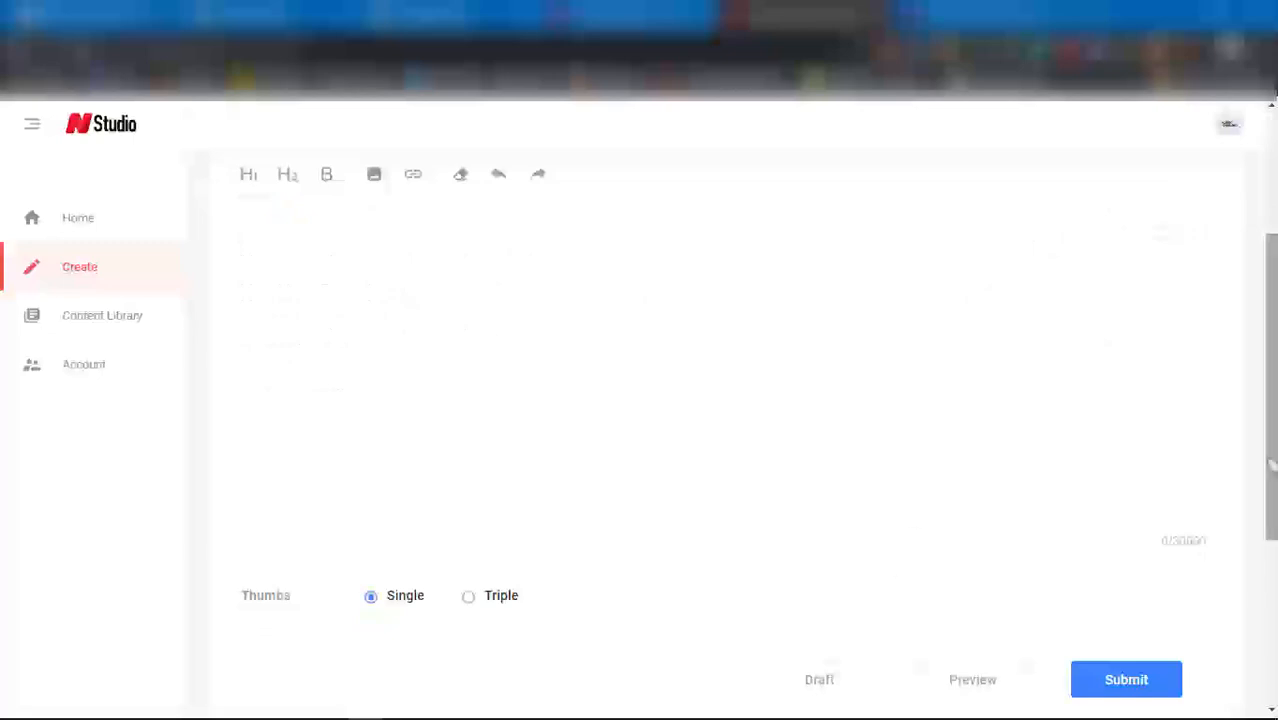
scroll("down", 3)
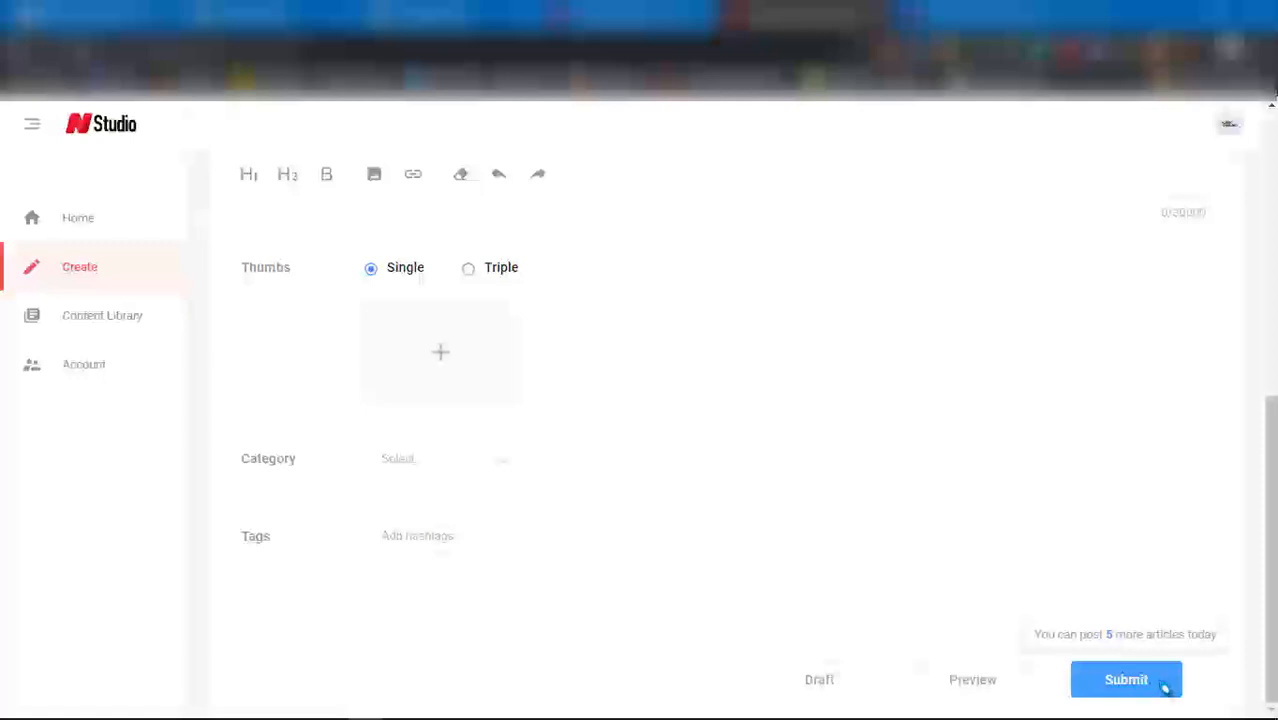
mouse_move(925, 641)
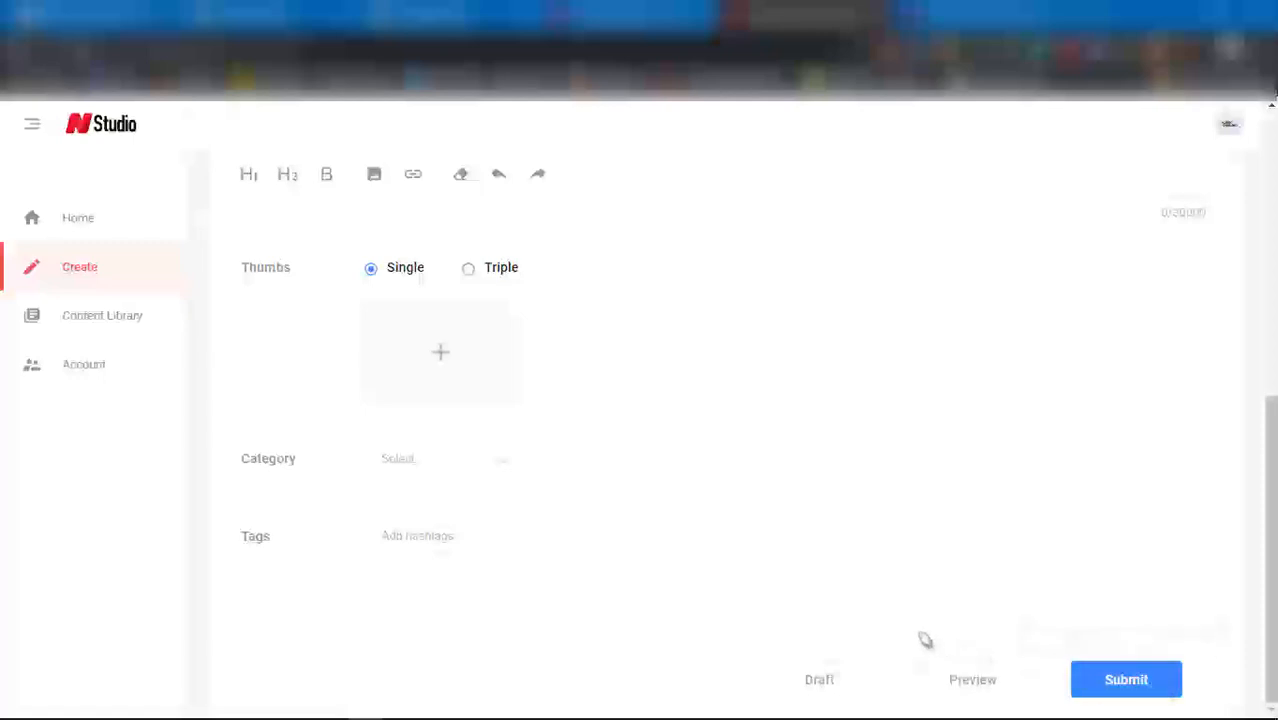